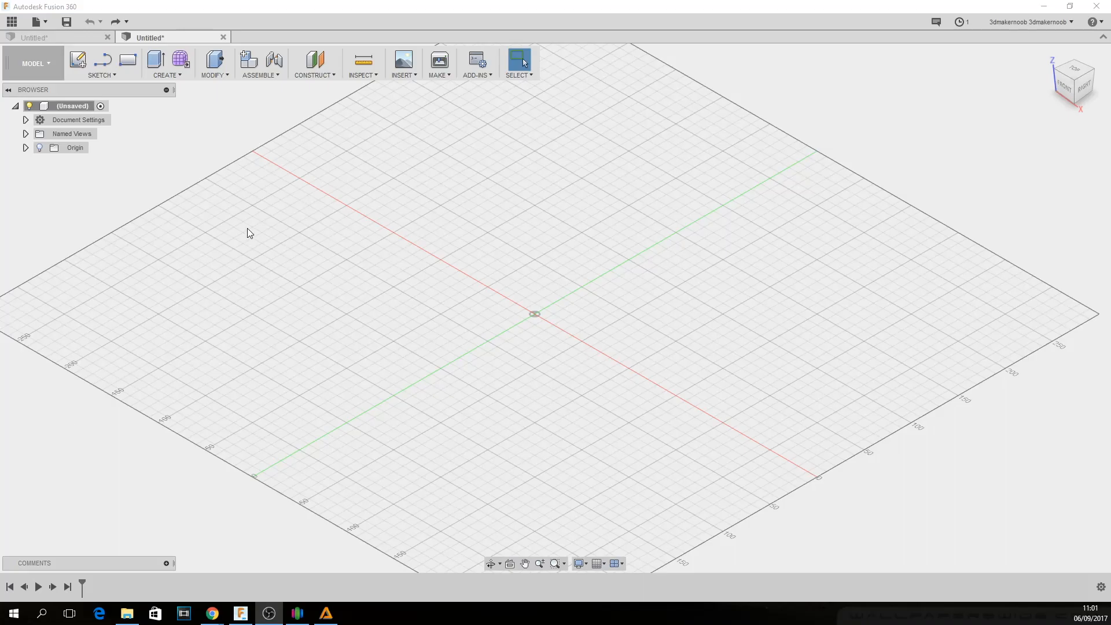
Start a new sketch on the vertical right-side (YZ) origin plane
left_click(100, 63)
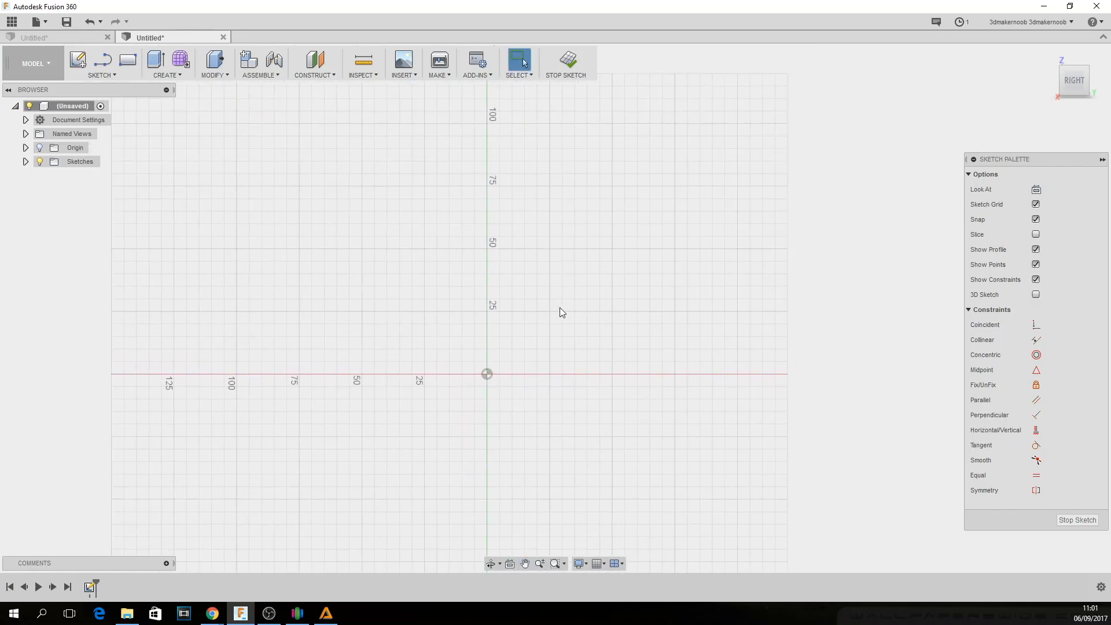
mouse_move(482, 298)
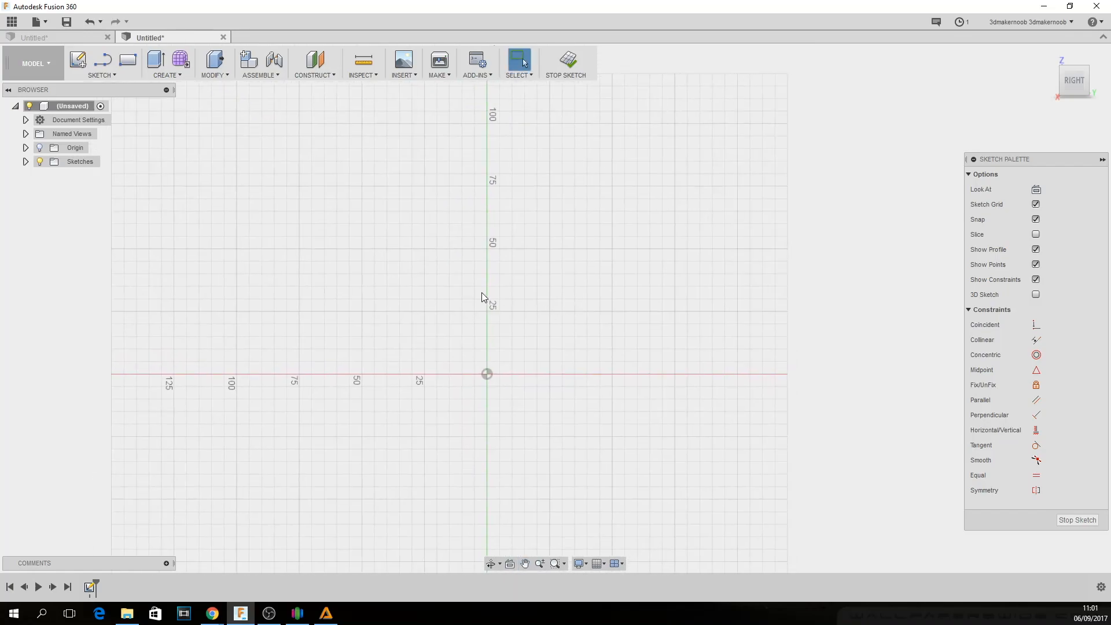
Draw a 60 mm line at 70° offset 15 mm, with a parallel line 5 mm apart forming the slot
left_click(101, 63)
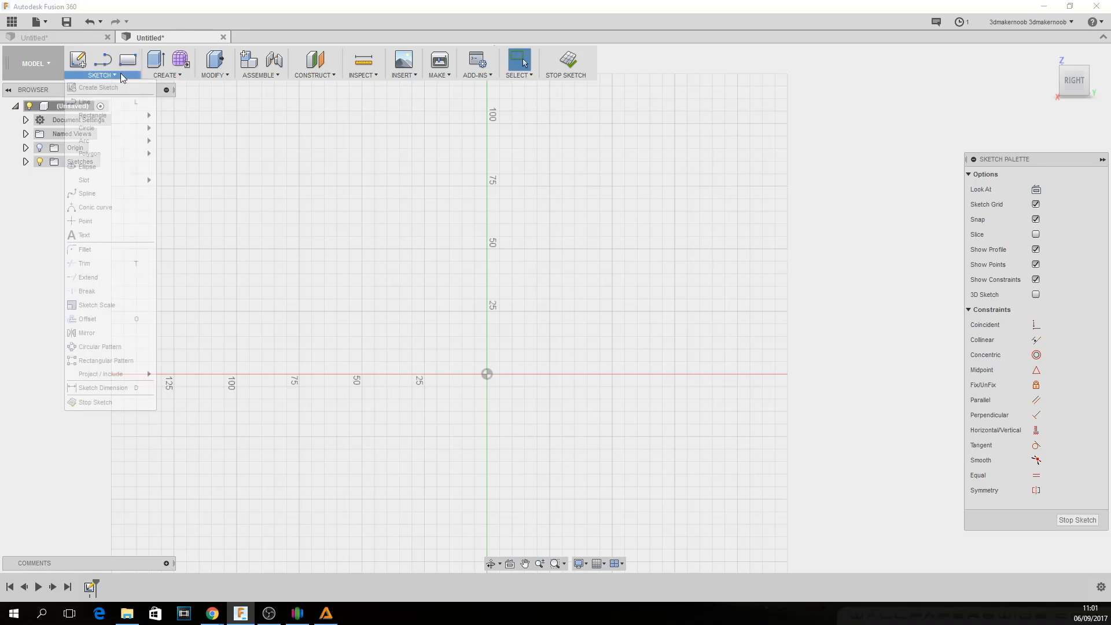
left_click(93, 114)
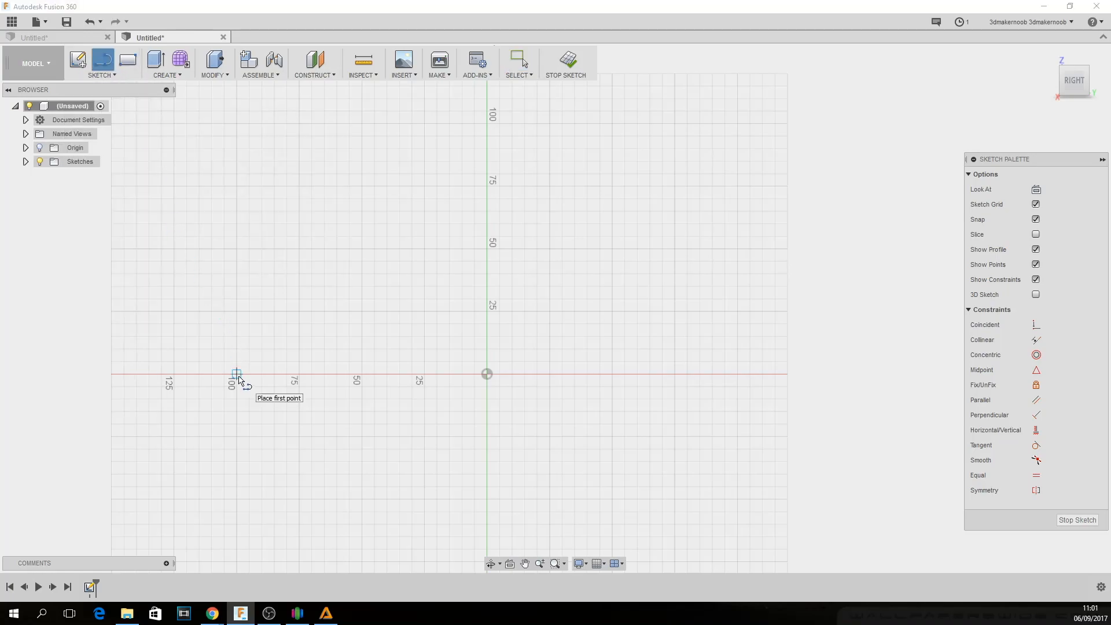
left_click(236, 374)
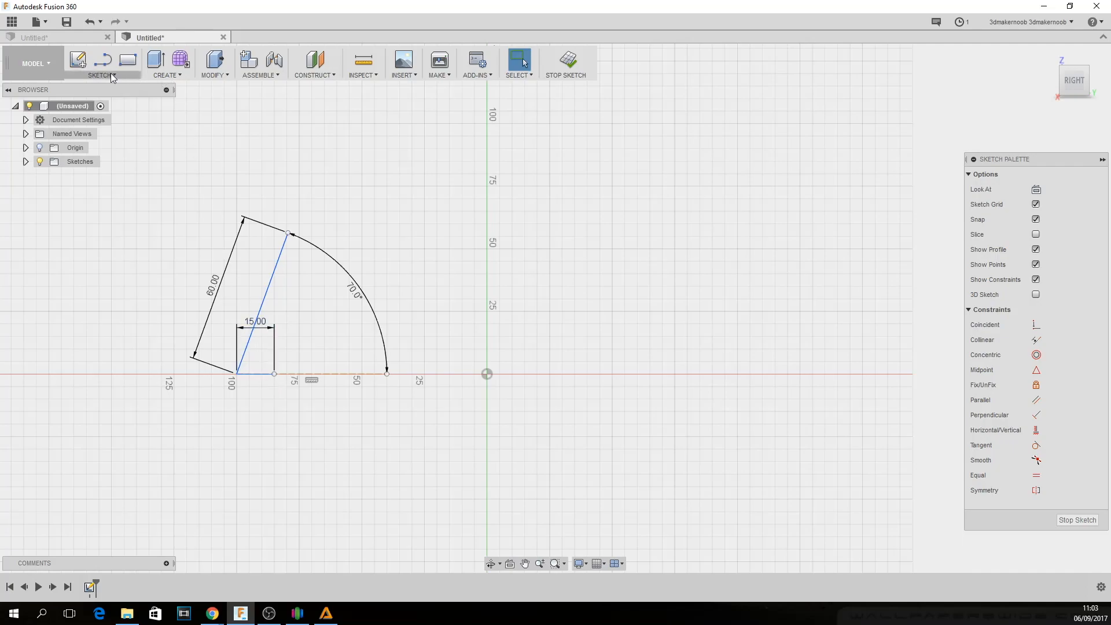
left_click(78, 60)
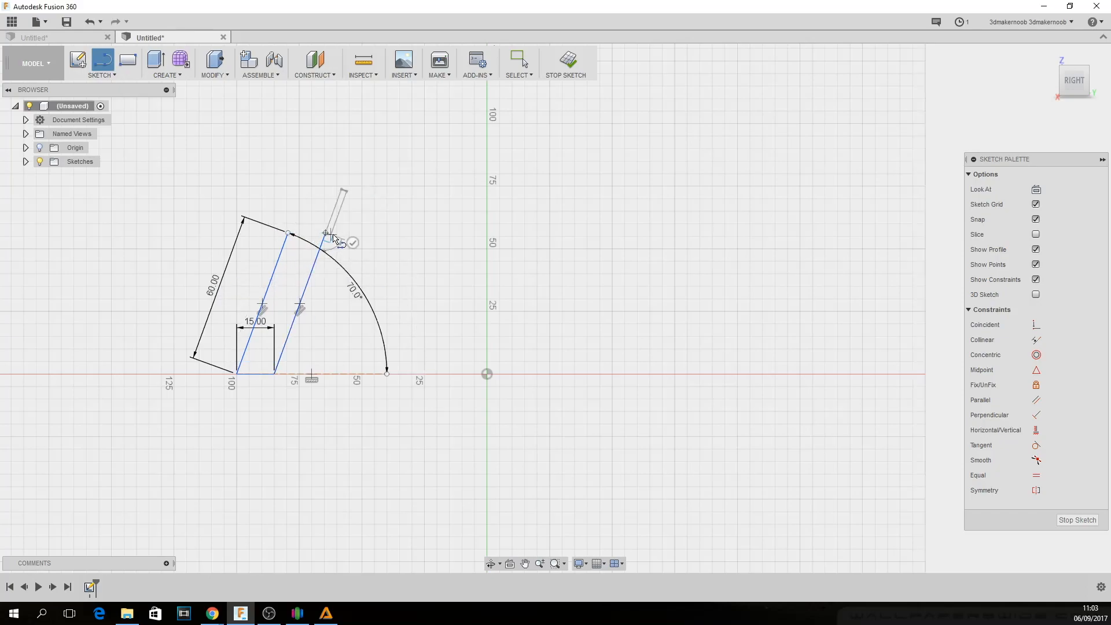
left_click(325, 234)
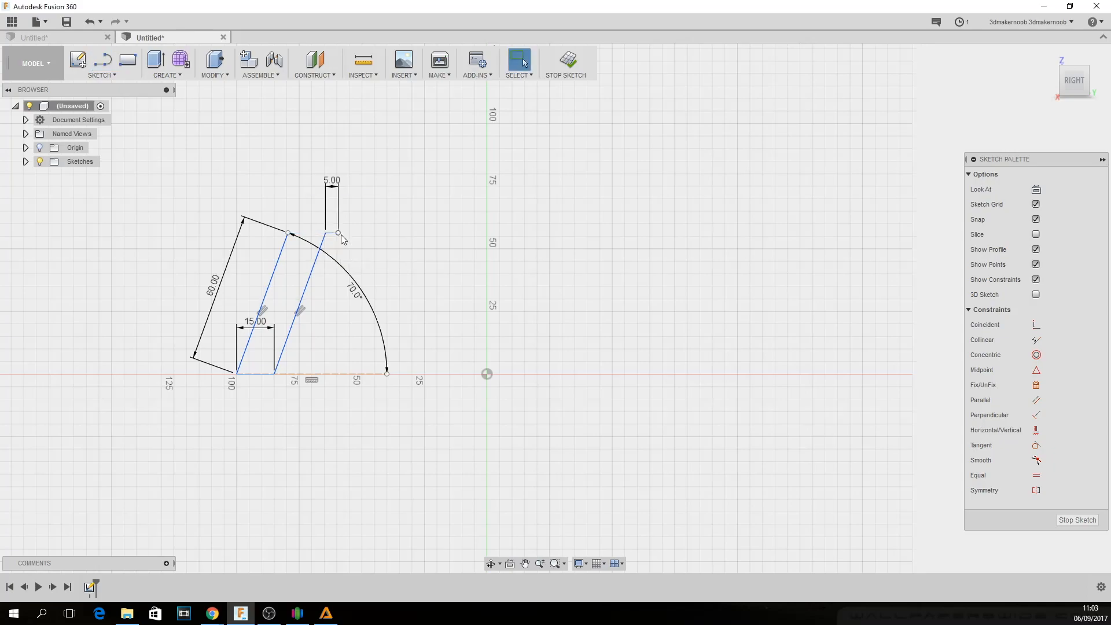
left_click(102, 62)
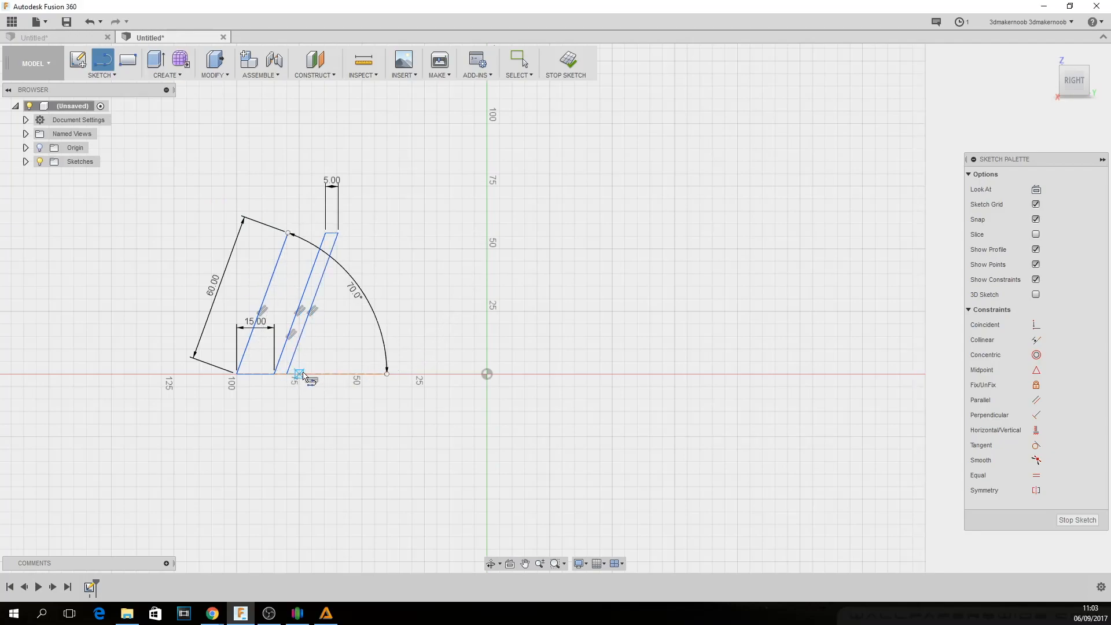
Draw the remaining slanted 5 mm slots at 15 mm spacing and close the outer boundary
left_click(302, 374)
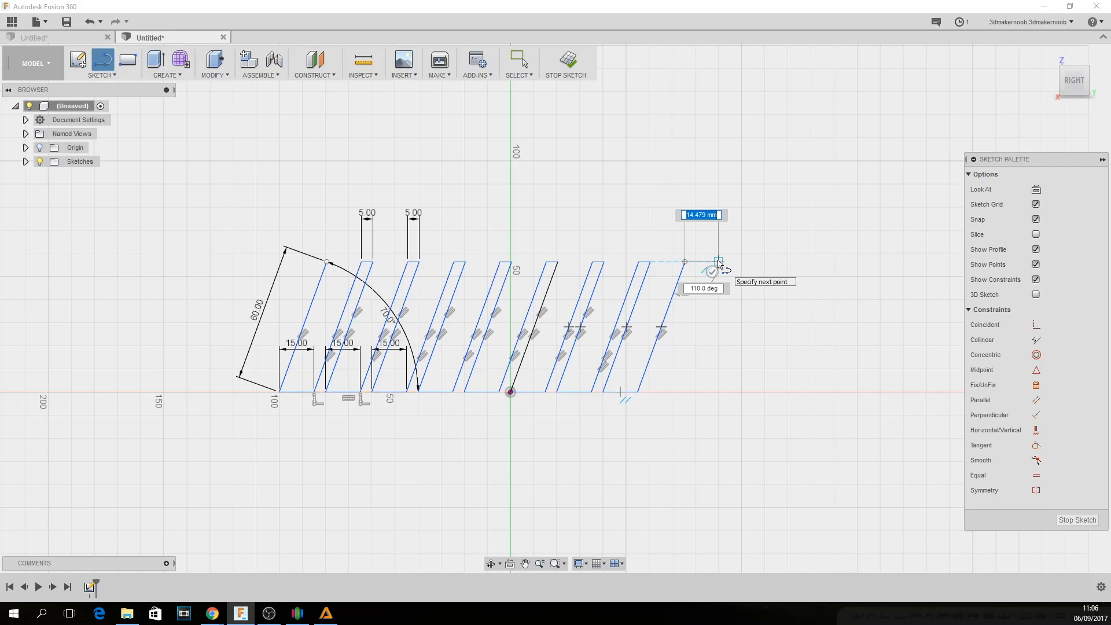
type("15")
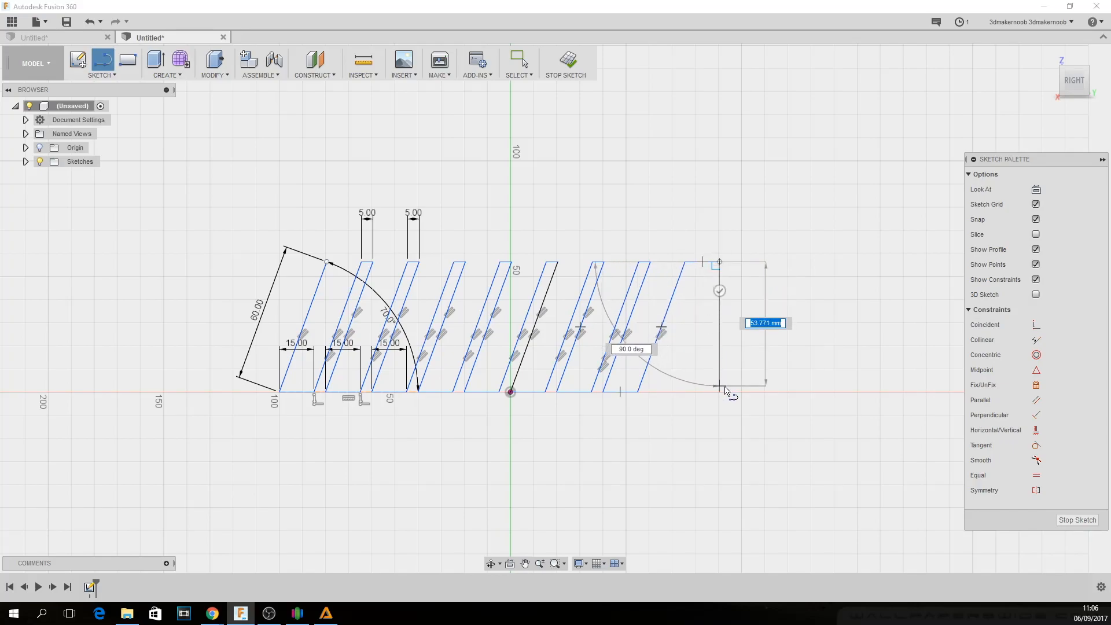
left_click_drag(727, 393, 722, 412)
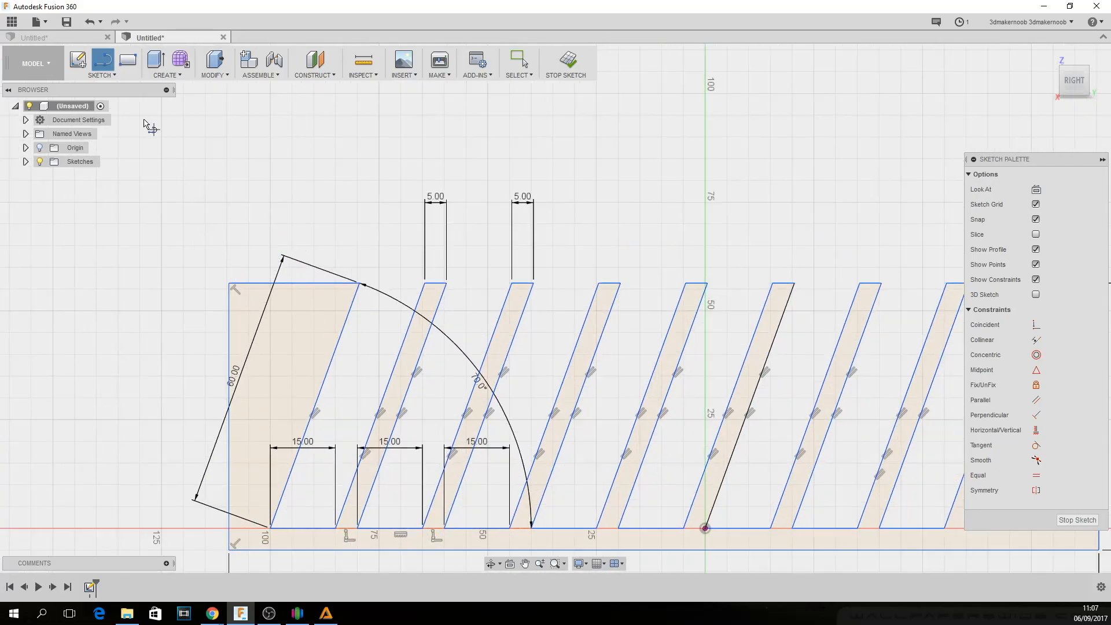
mouse_move(121, 100)
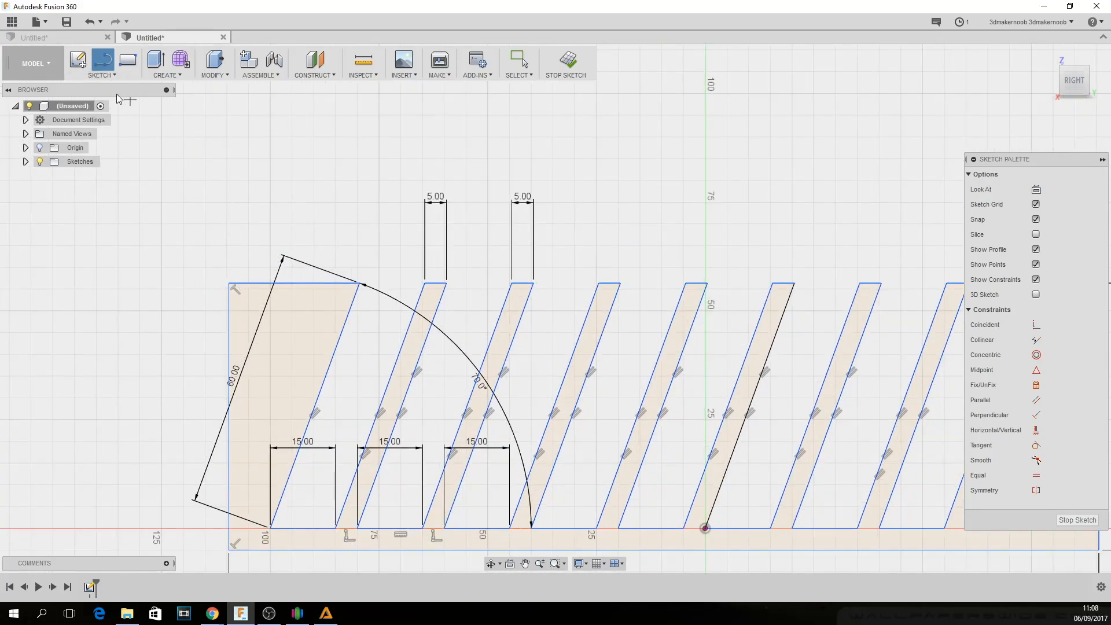
Draw a 5 × 5 mm 2-point rectangle at the top-left corner of the outline
left_click(101, 62)
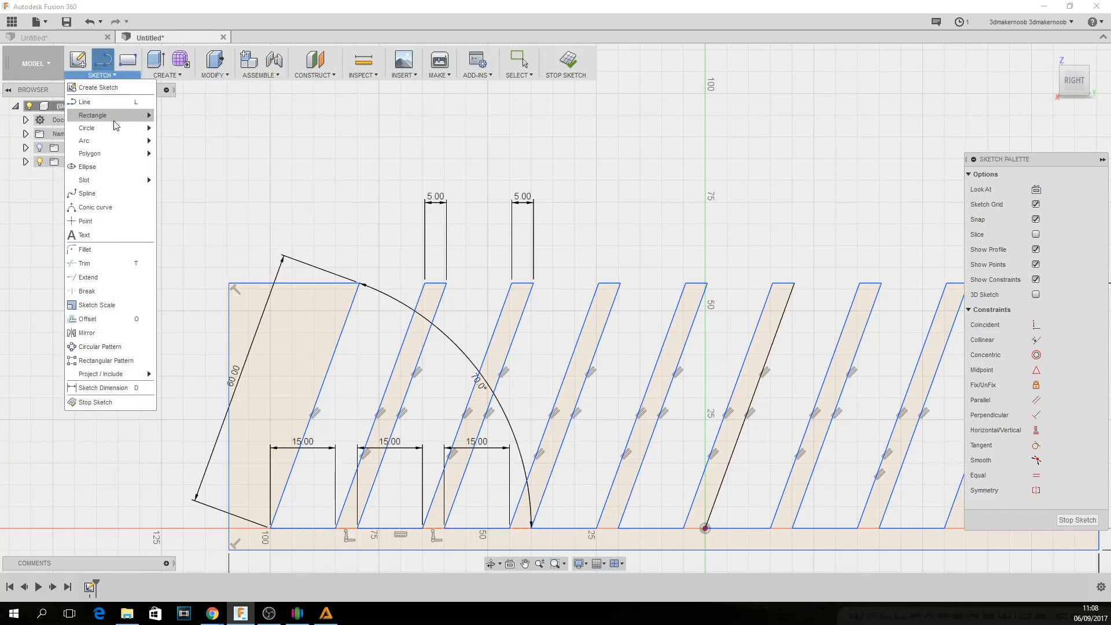
left_click(92, 115)
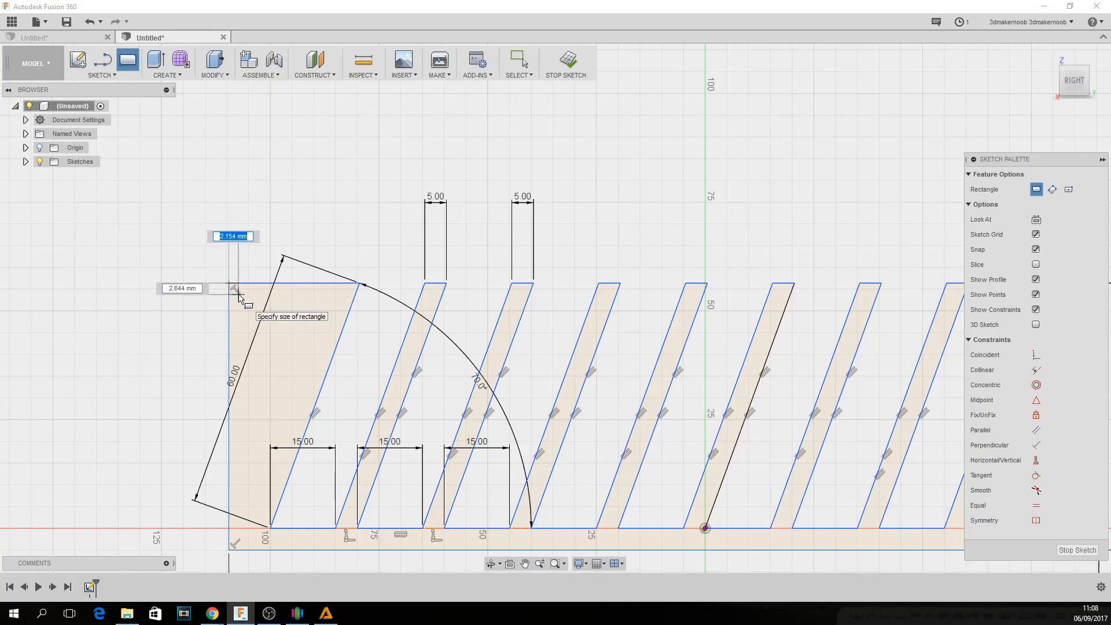
type("5")
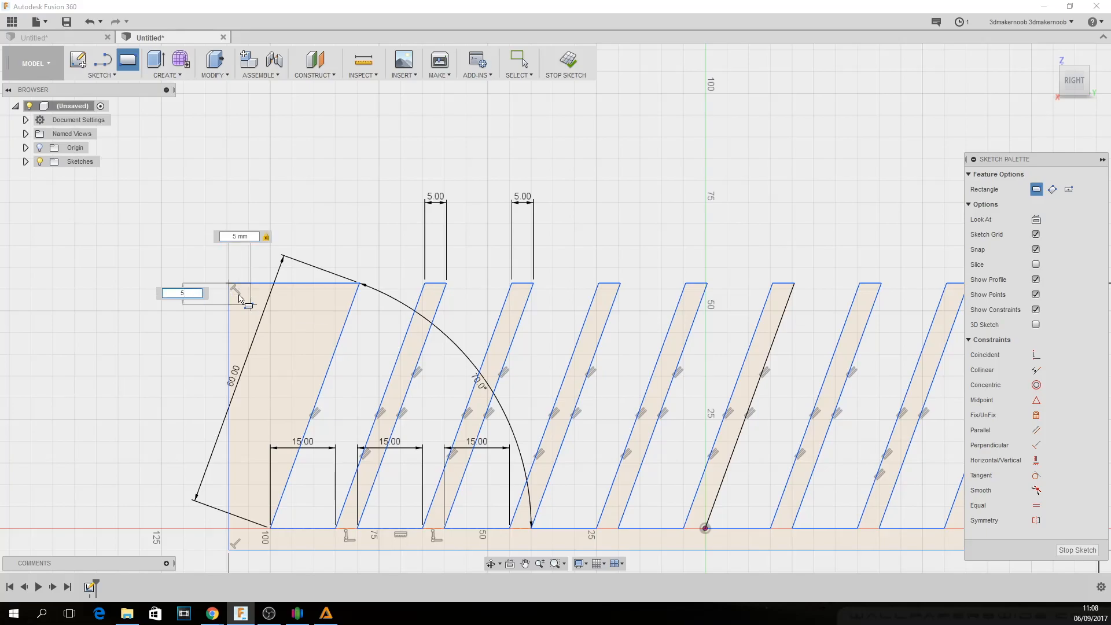
left_click(518, 59)
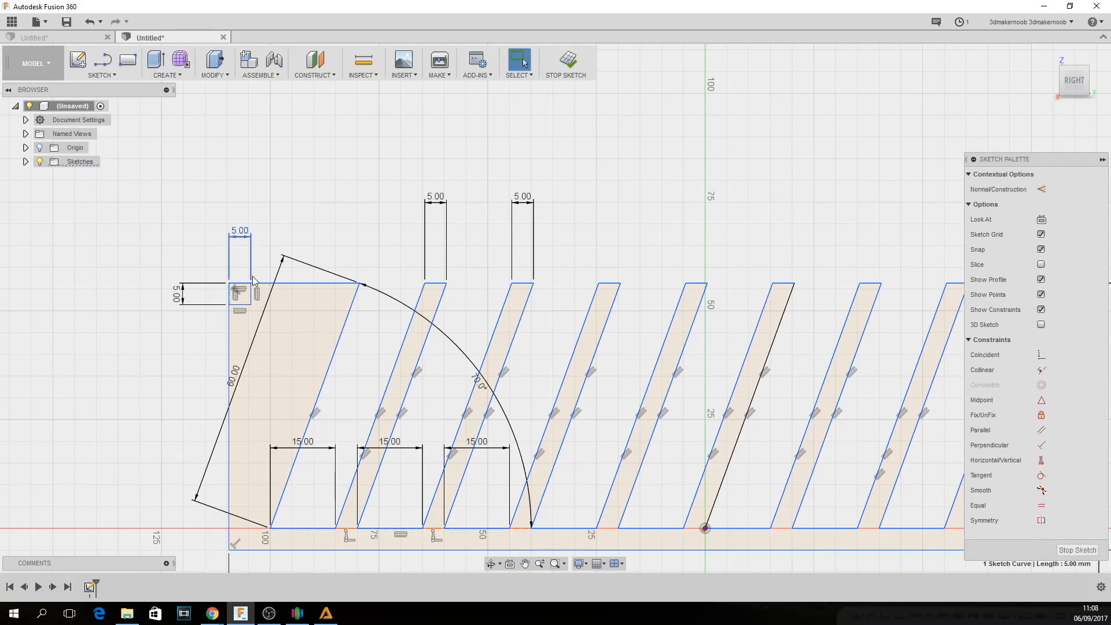
mouse_move(244, 250)
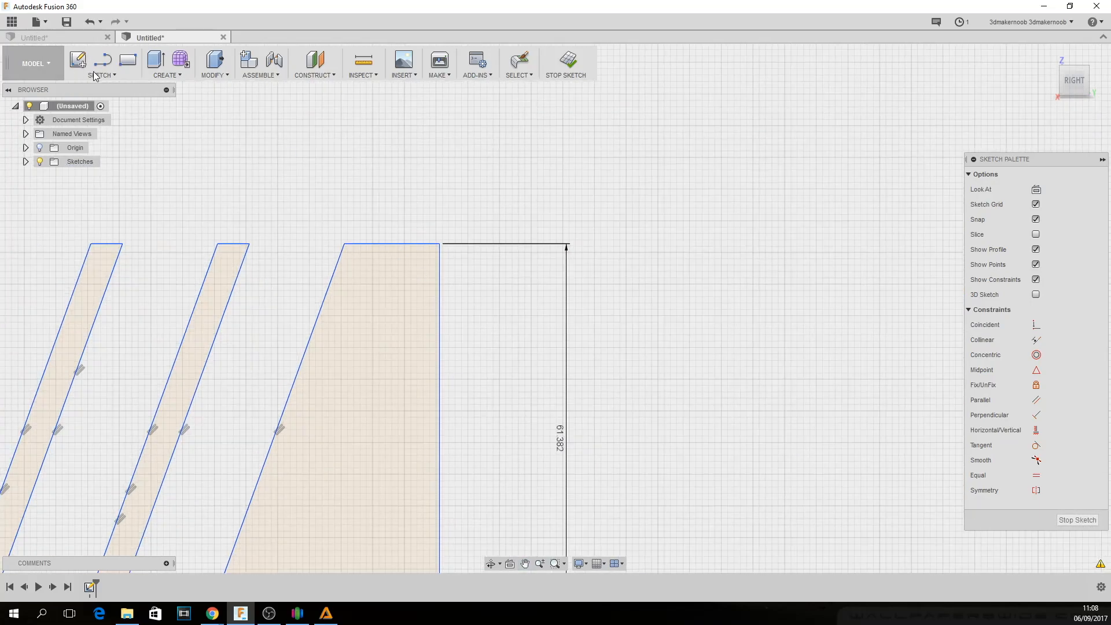
Draw the 5 mm notch at the top-right corner, giving a 200 mm overall width
left_click(101, 63)
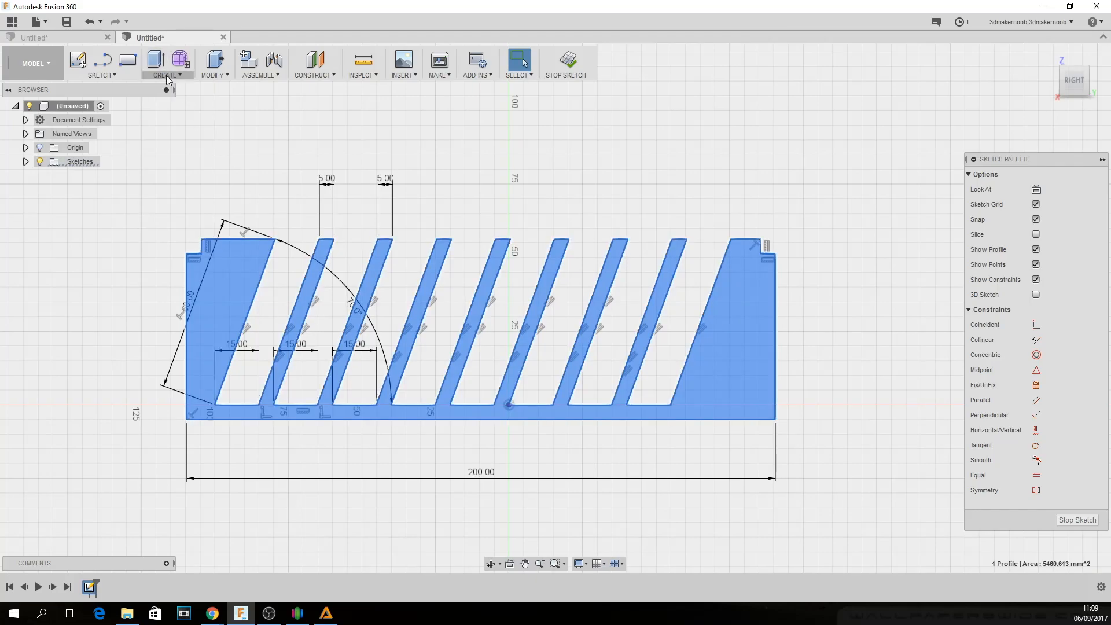
Extrude the slotted profile 170 mm into a solid rack body
left_click(166, 63)
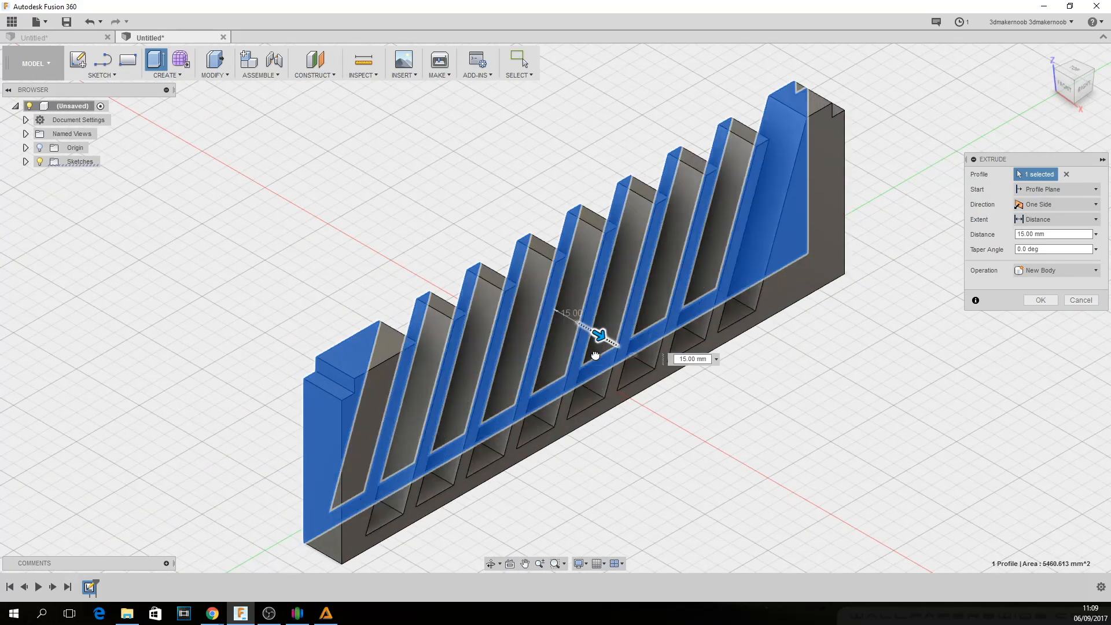
left_click_drag(598, 334, 684, 386)
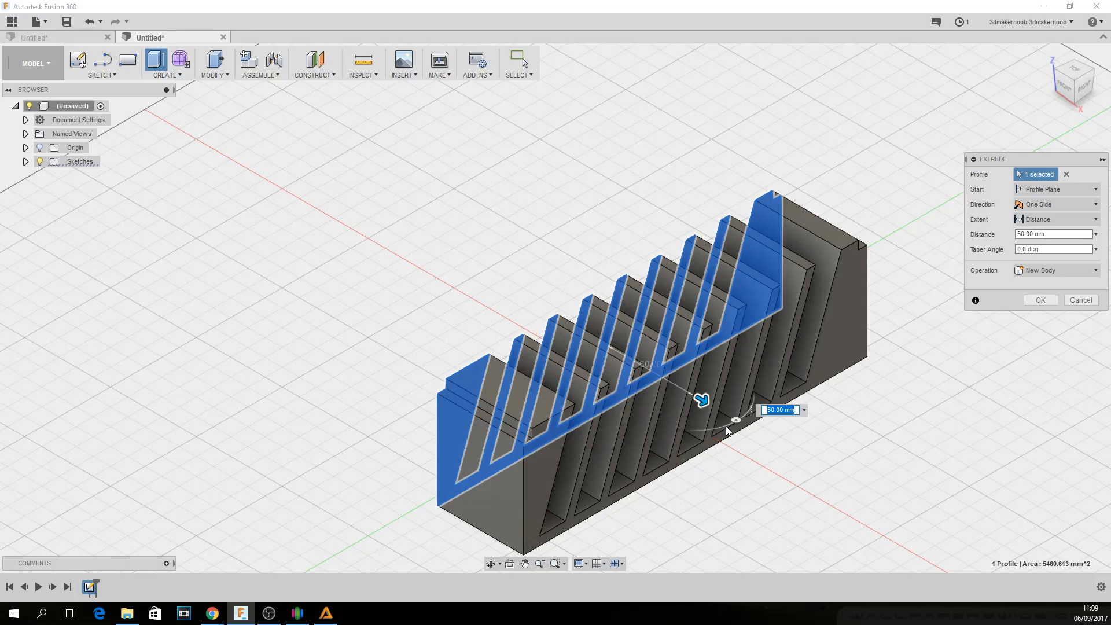
type("170")
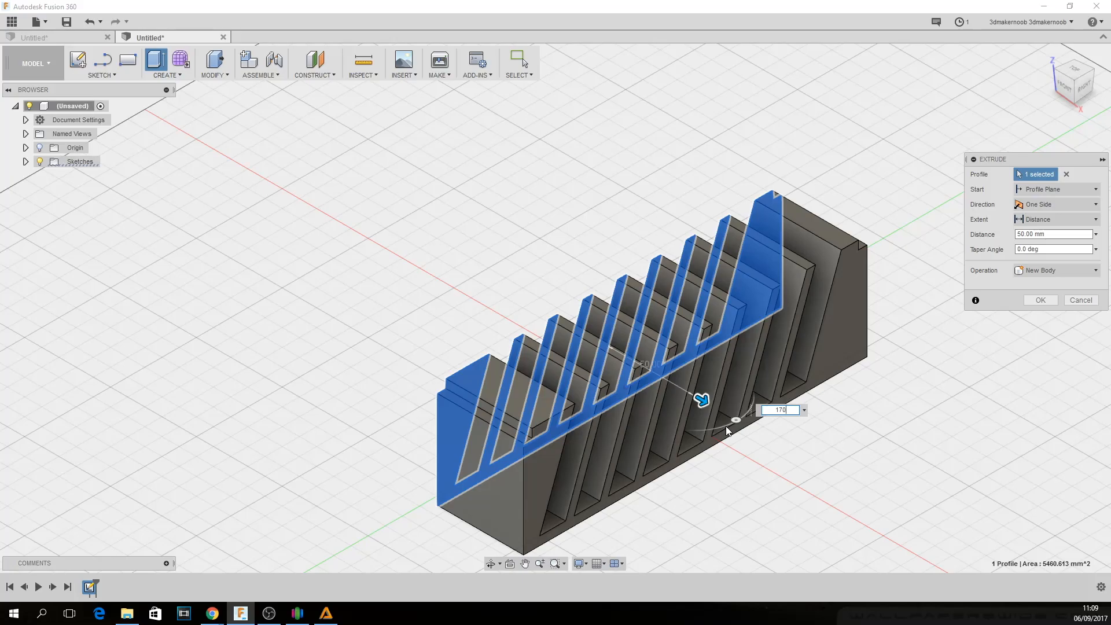
type("170")
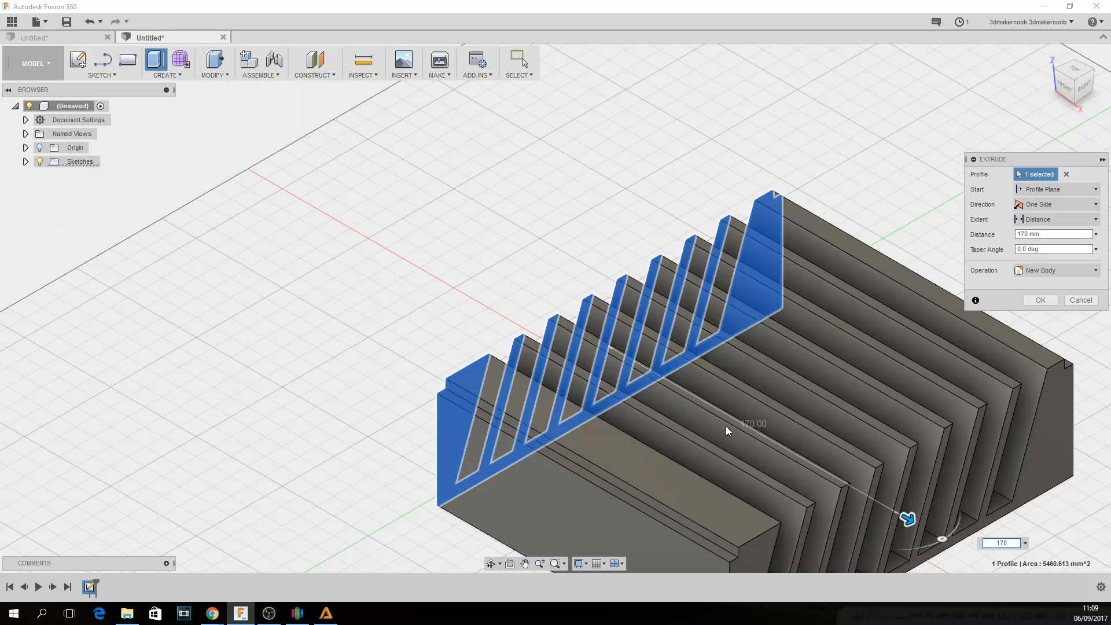
left_click(1039, 300)
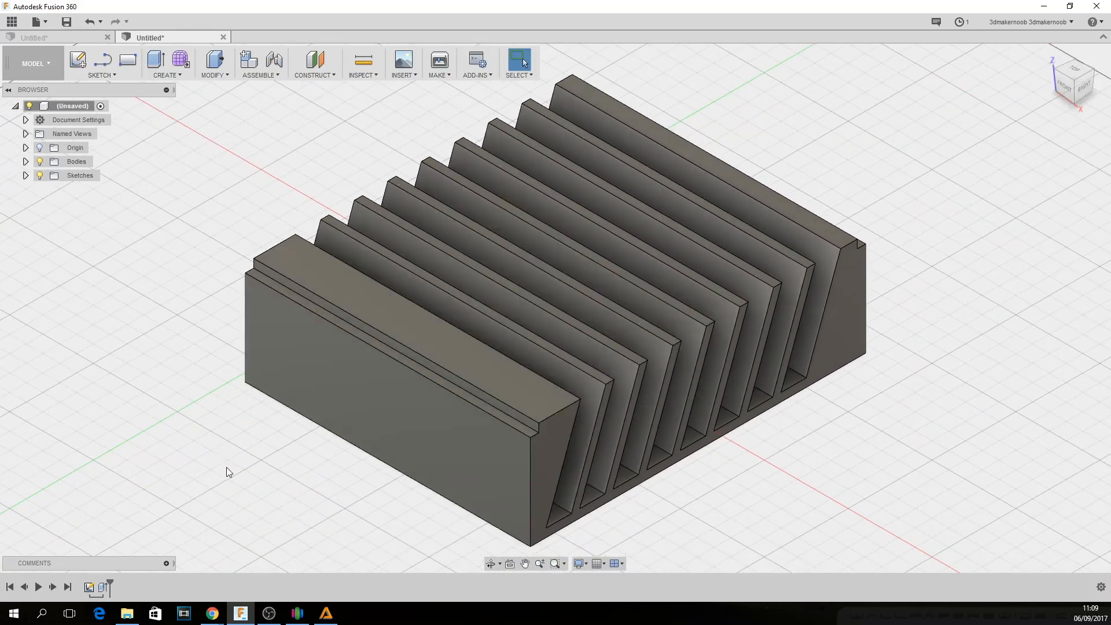
mouse_move(244, 482)
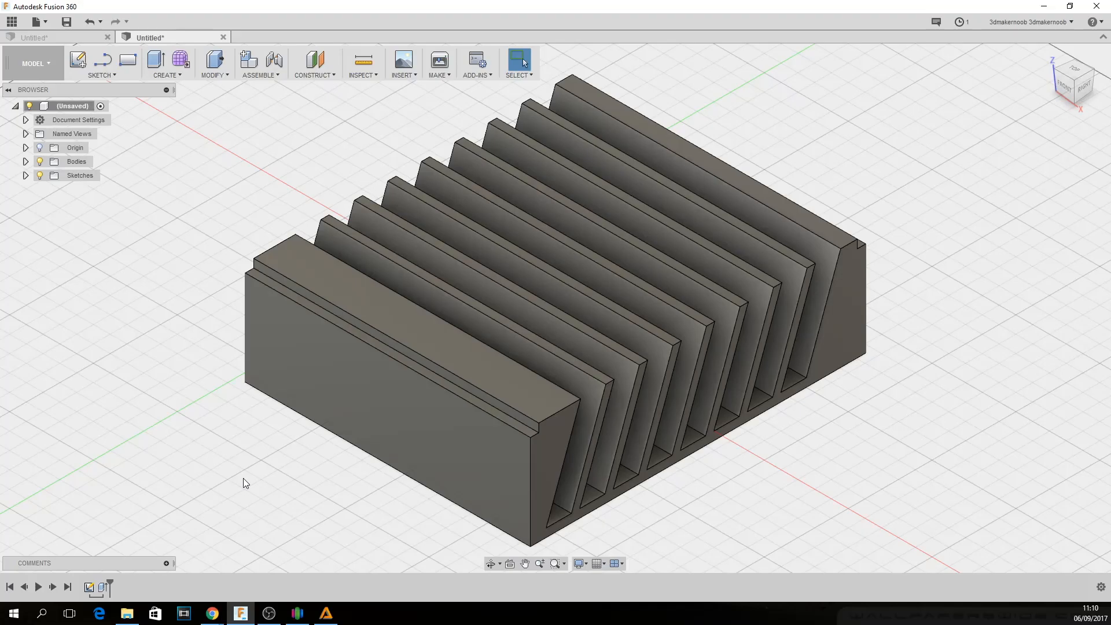
mouse_move(349, 489)
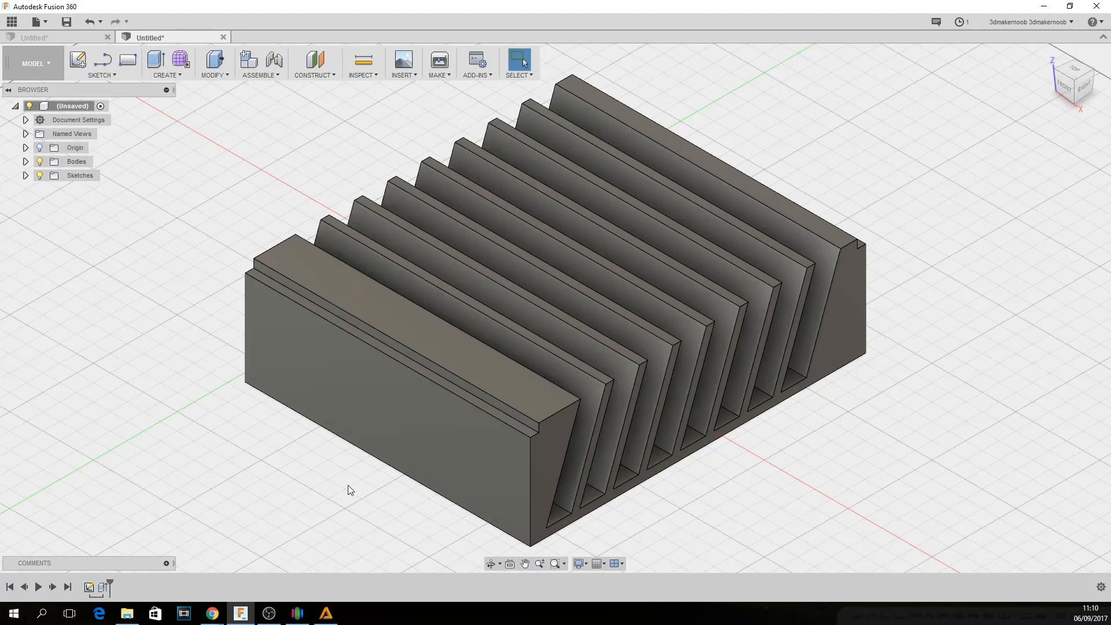
mouse_move(428, 440)
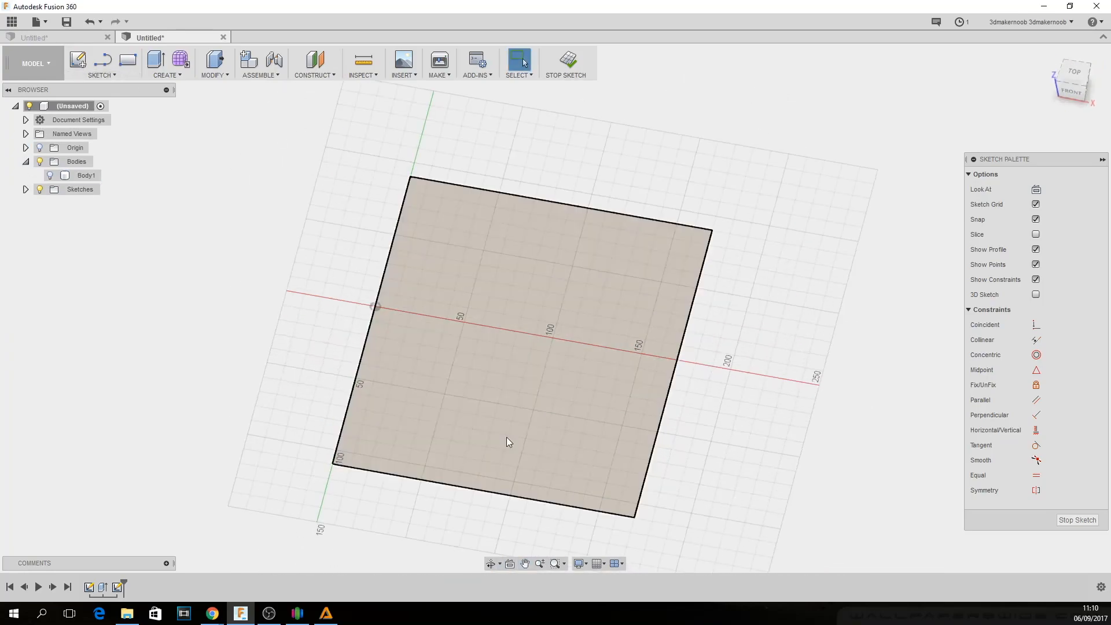
Measure the 62.191 mm edge distance, then draw lines offset 5 mm from the base edge
left_click(100, 63)
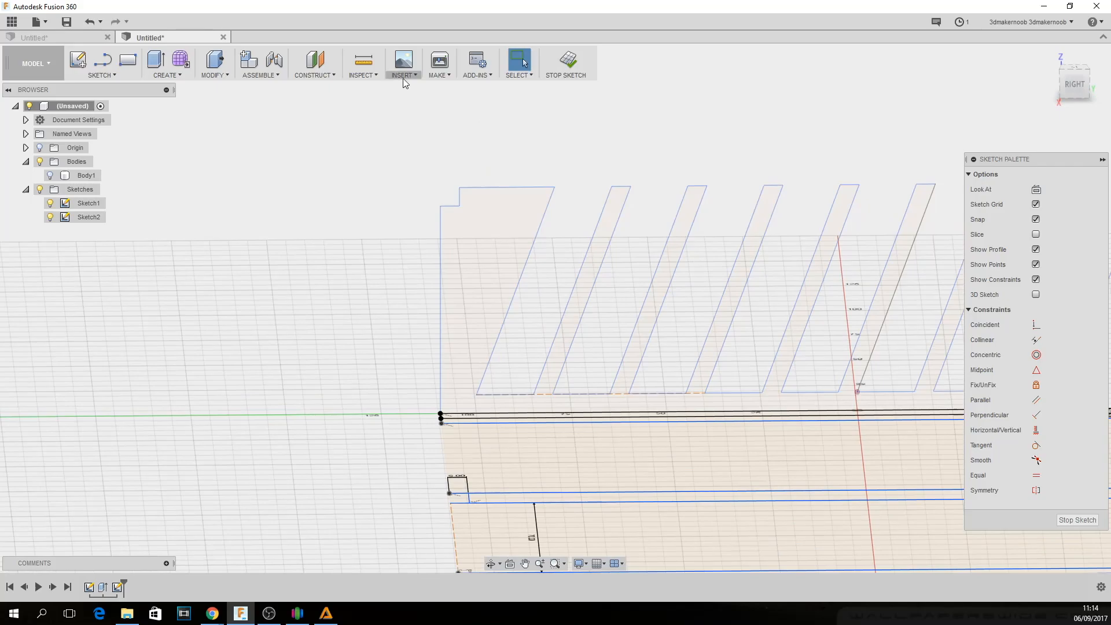
left_click(360, 61)
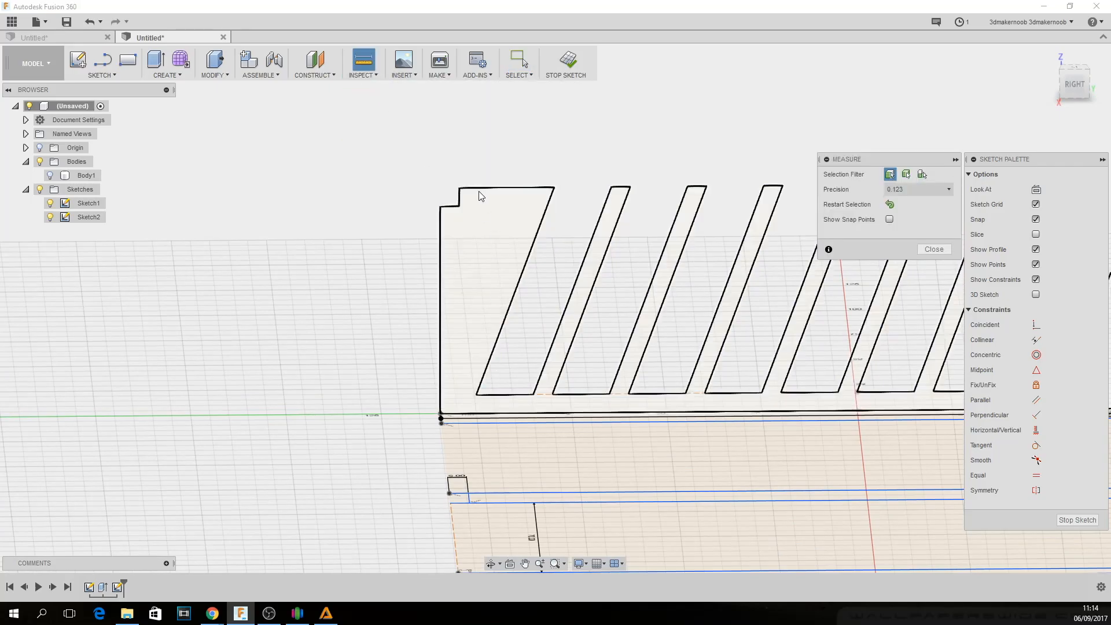
left_click(474, 417)
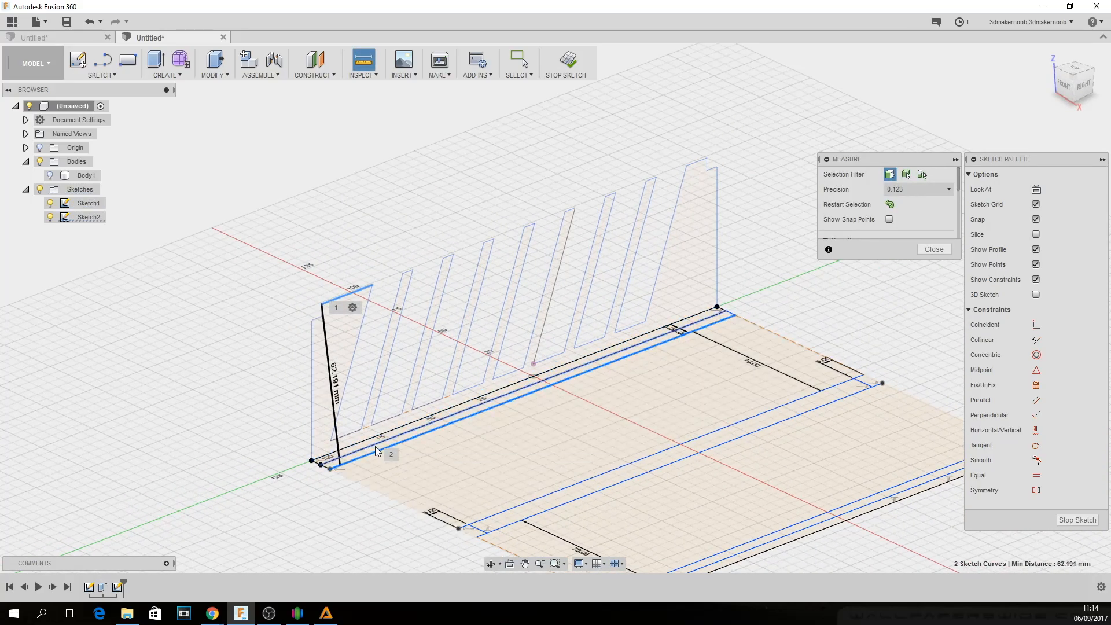
left_click(933, 249)
type("5")
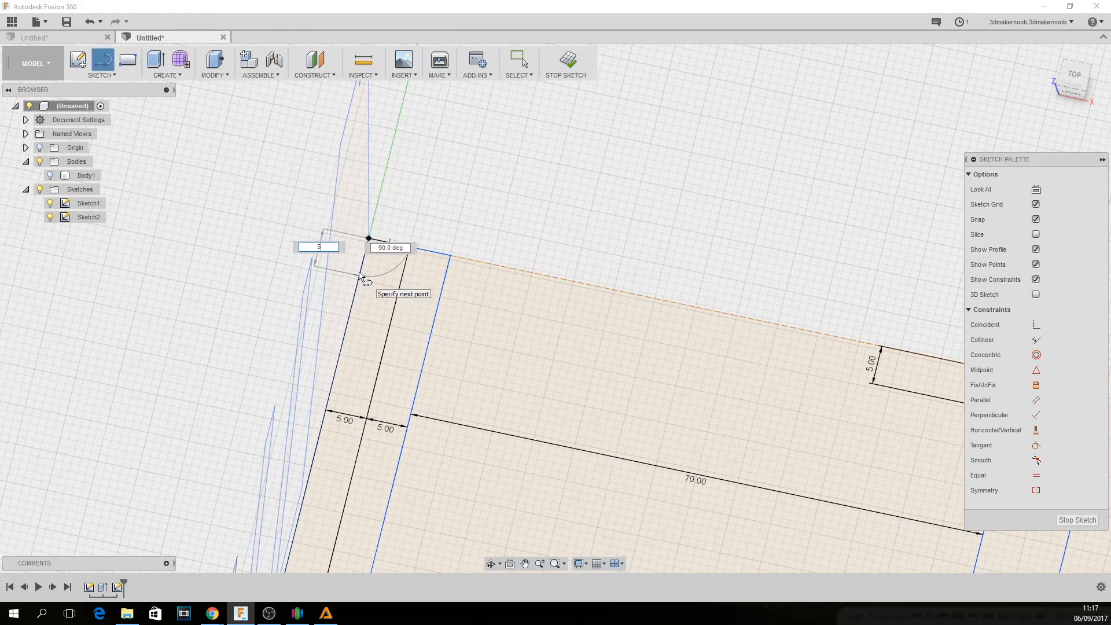
scroll("down", 3)
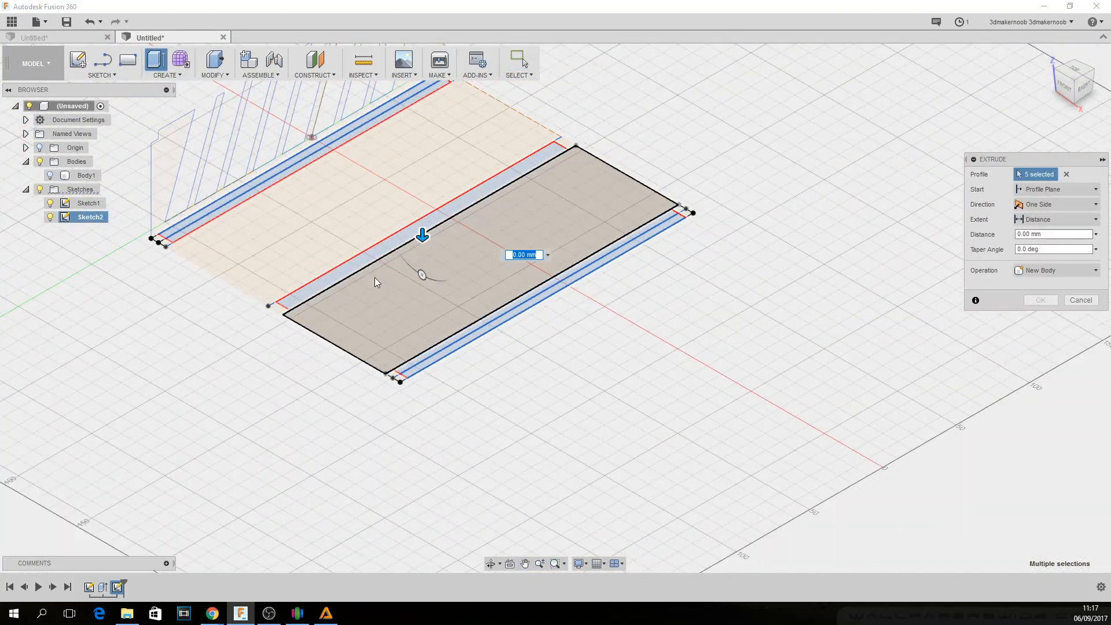
Extrude the base sketch profiles into Body2–Body4, forming the walled compartmented tray
left_click(1040, 300)
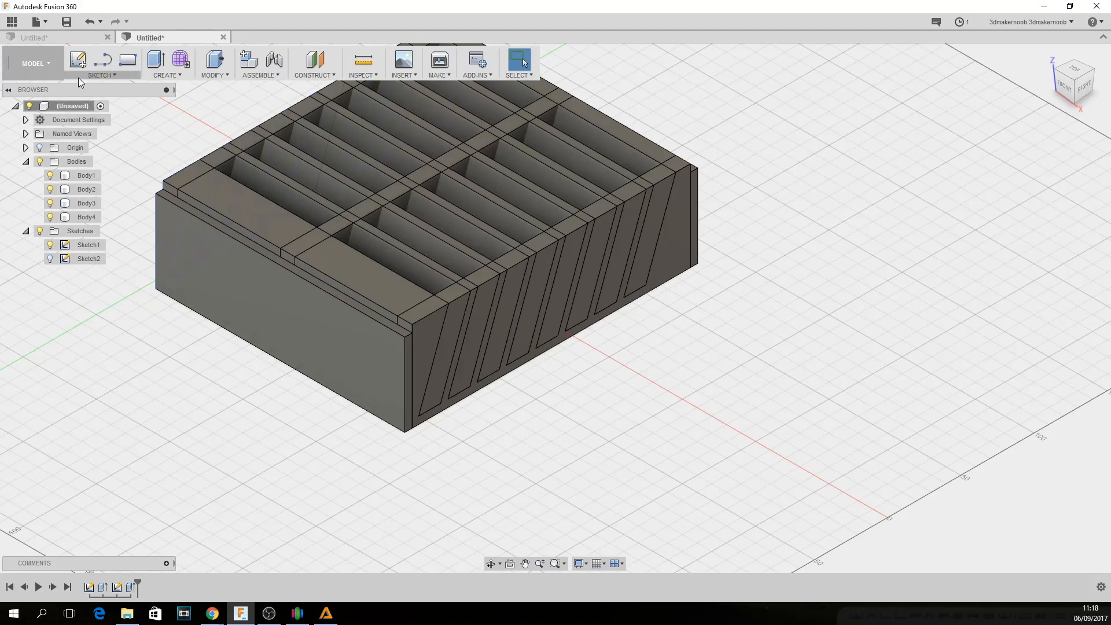
mouse_move(102, 80)
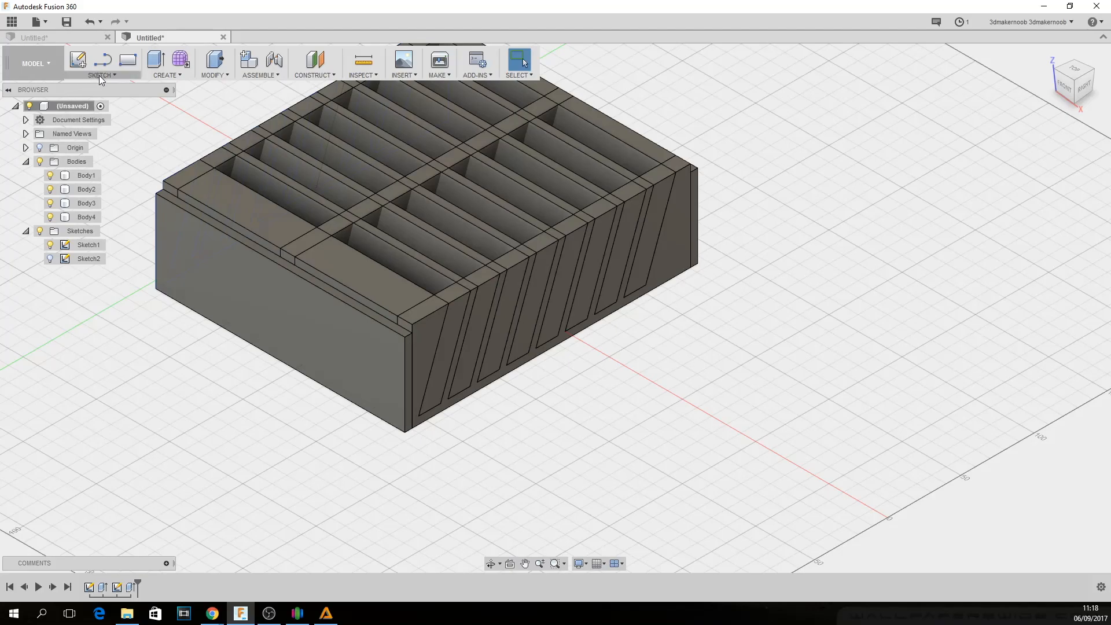
Create Sketch3 on the top face with 5 mm lip strip rectangles along the walls
left_click(100, 63)
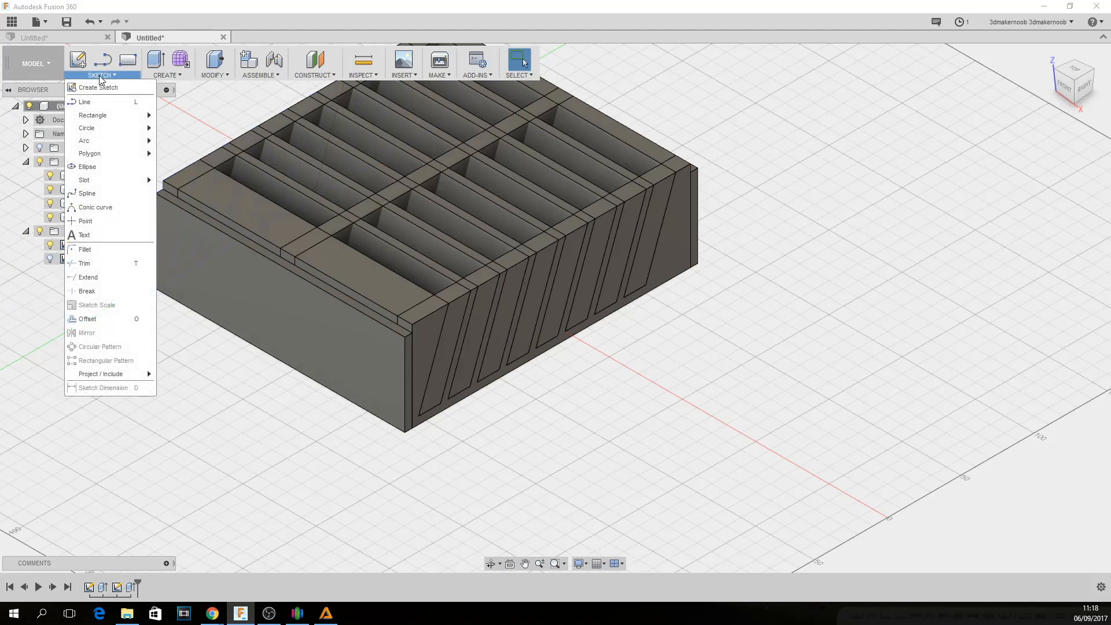
mouse_move(97, 87)
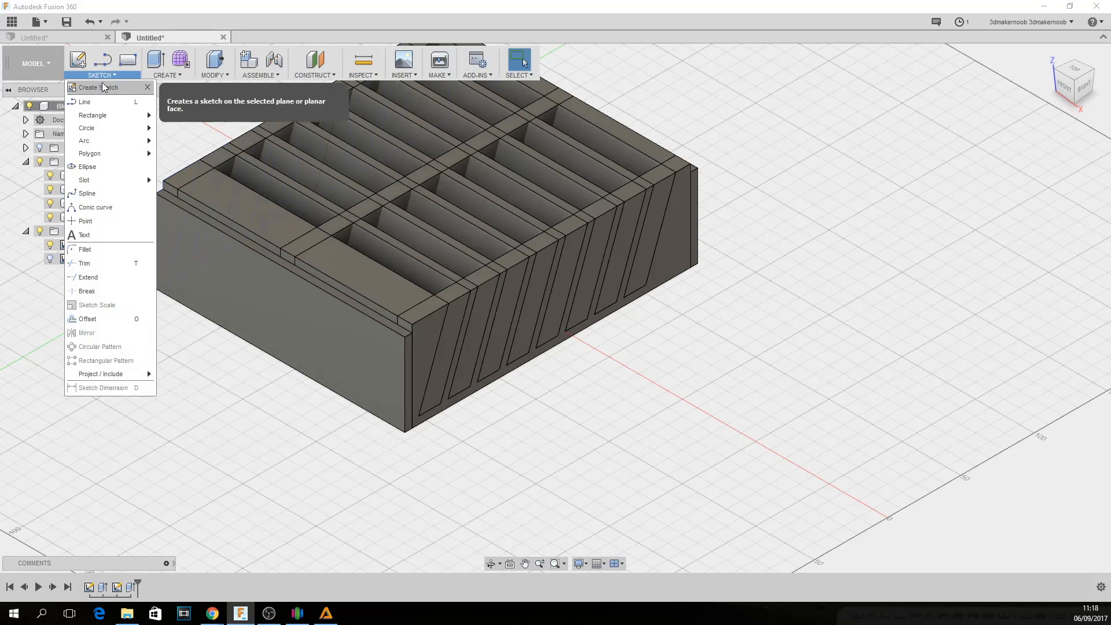
left_click(93, 87)
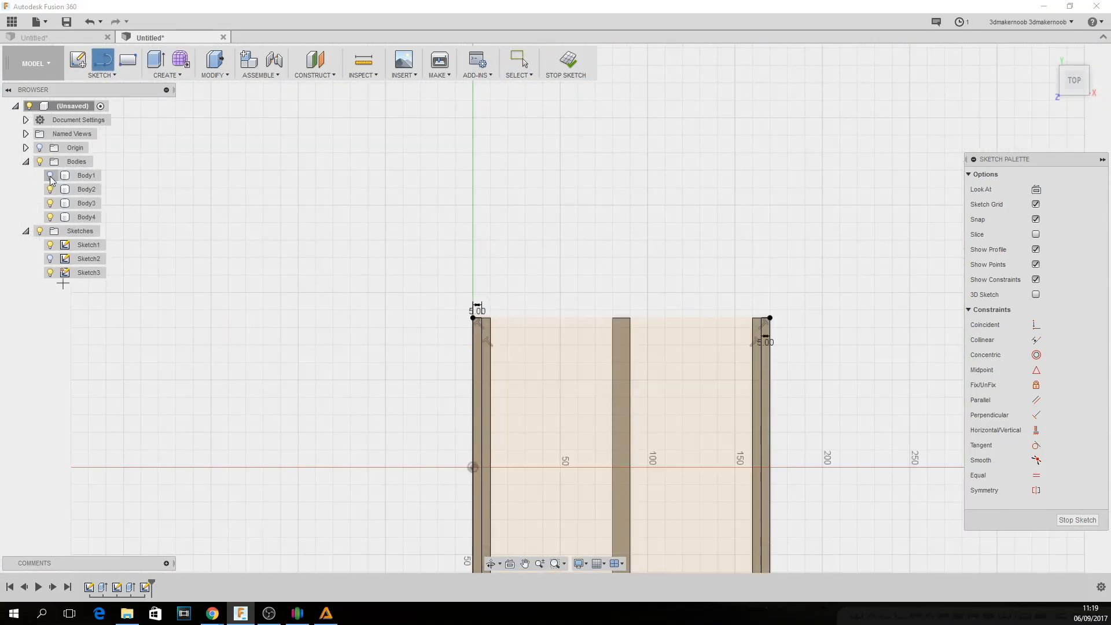
left_click(49, 217)
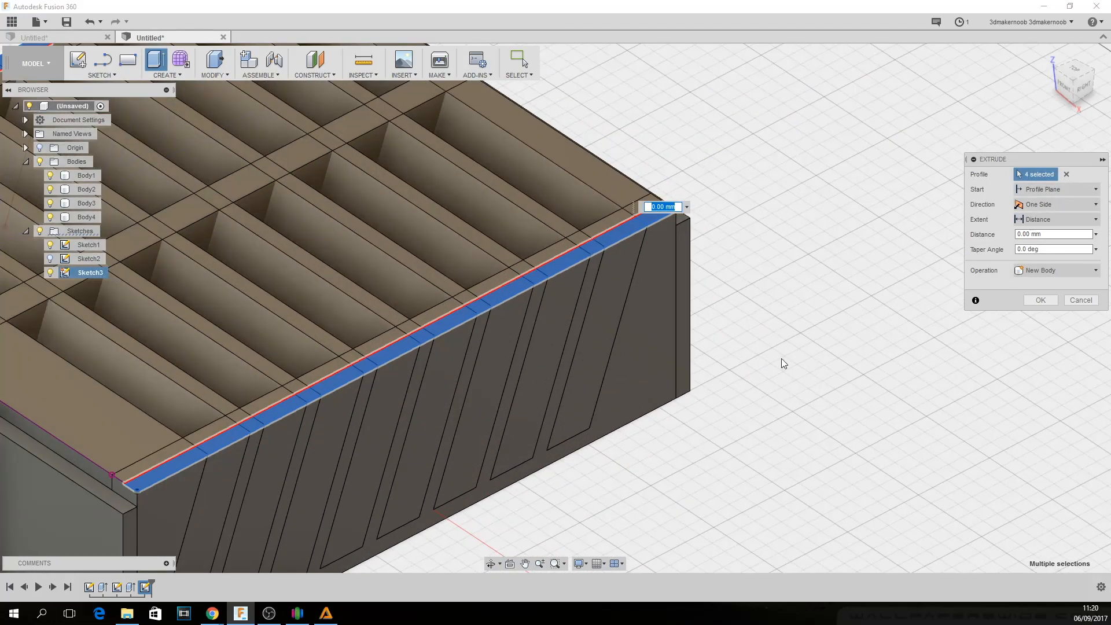
Extrude the four lip profiles -5 mm as a cut into the top of the walls
type("-5")
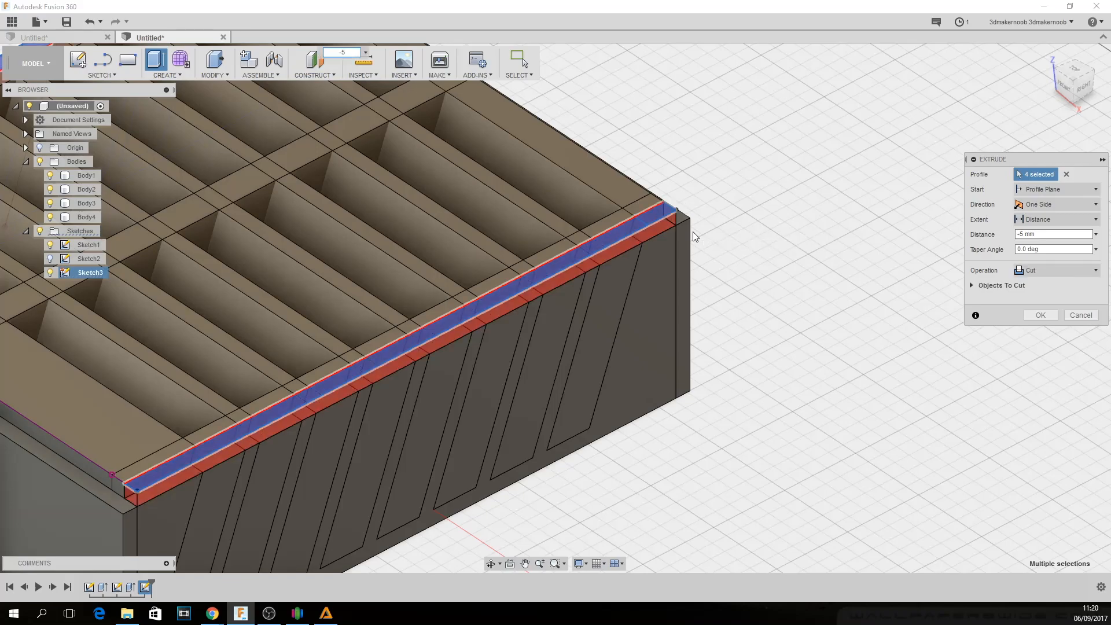
mouse_move(1002, 334)
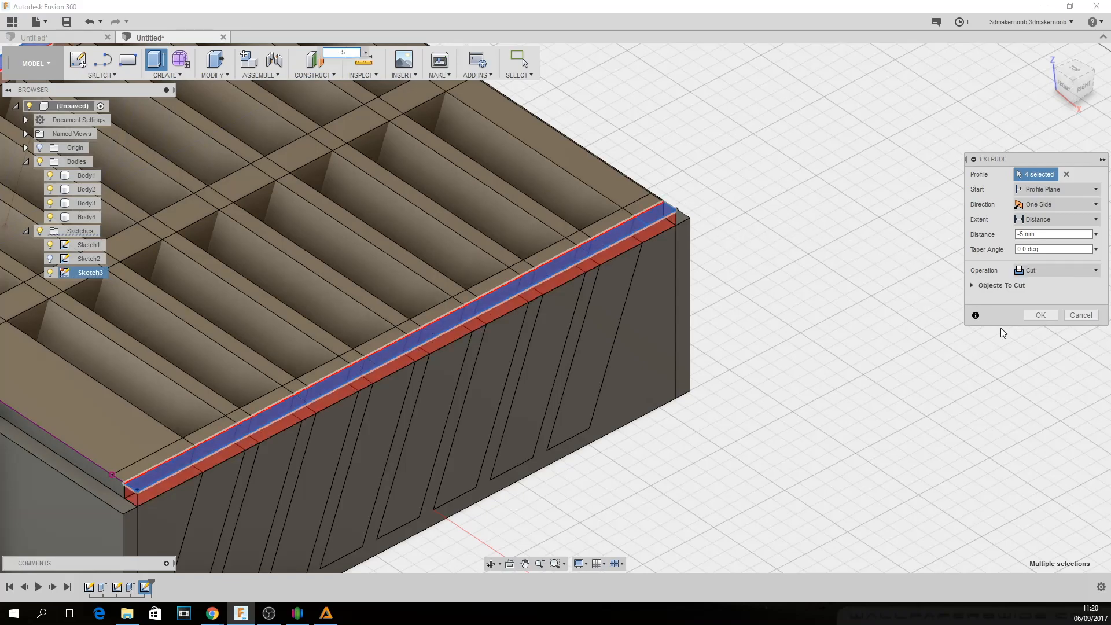
left_click(1040, 314)
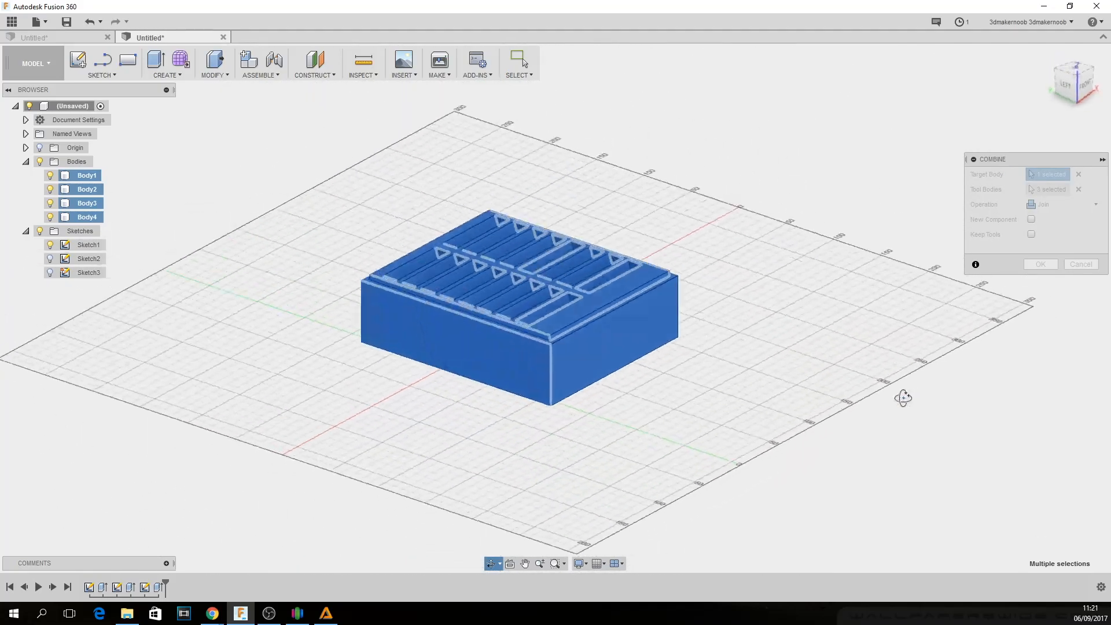
Confirm the Join combine into one Body1 and orbit to face the box's front
left_click(1039, 263)
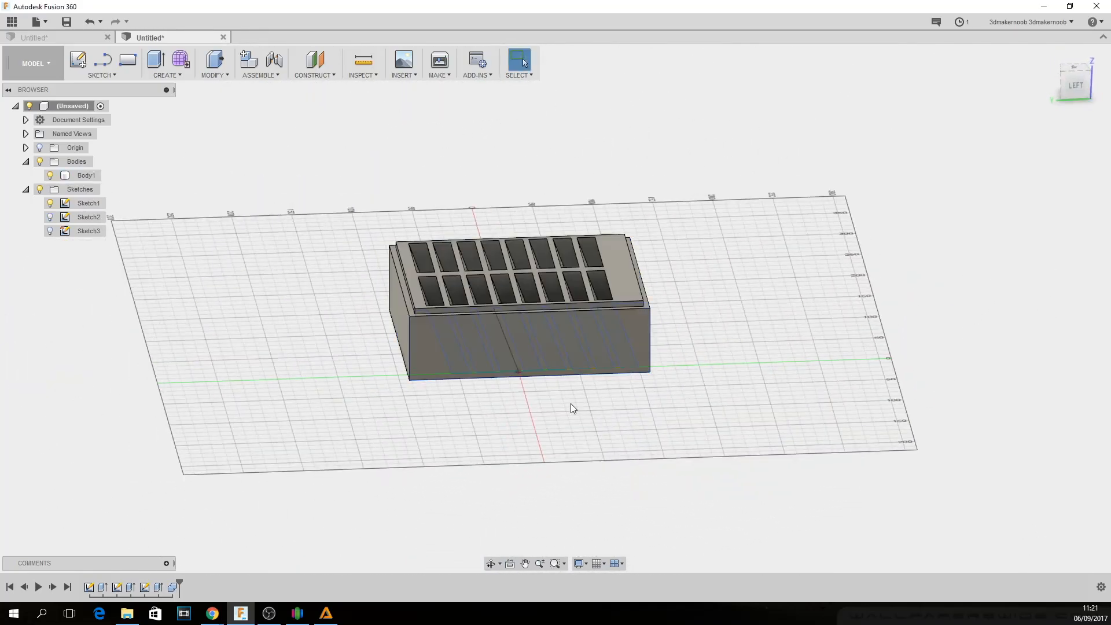
scroll("up", 3)
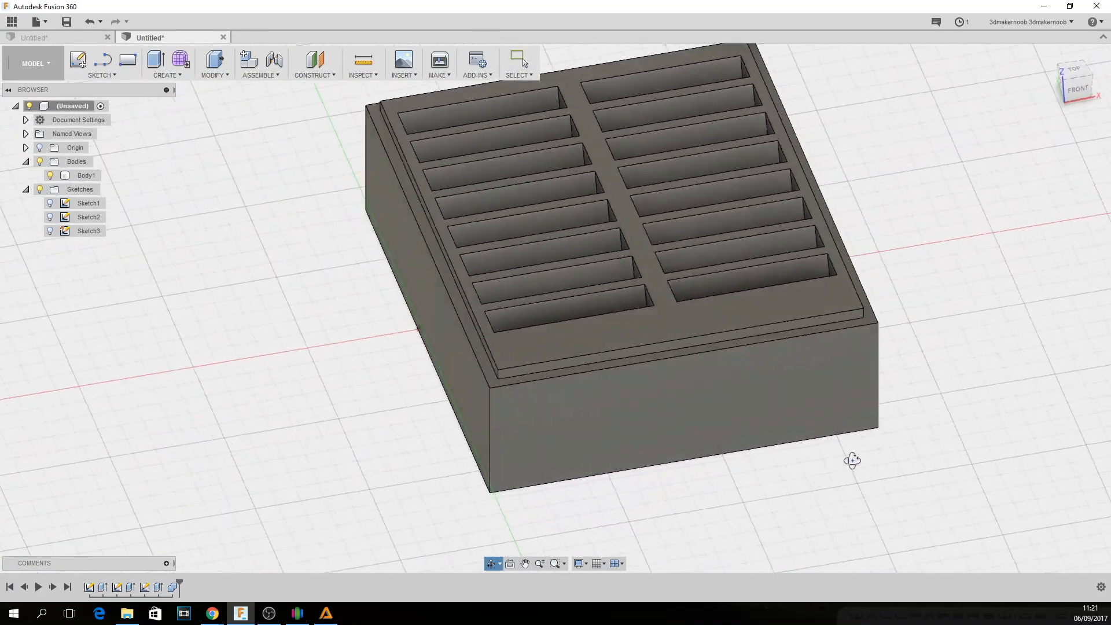
left_click_drag(854, 459, 811, 431)
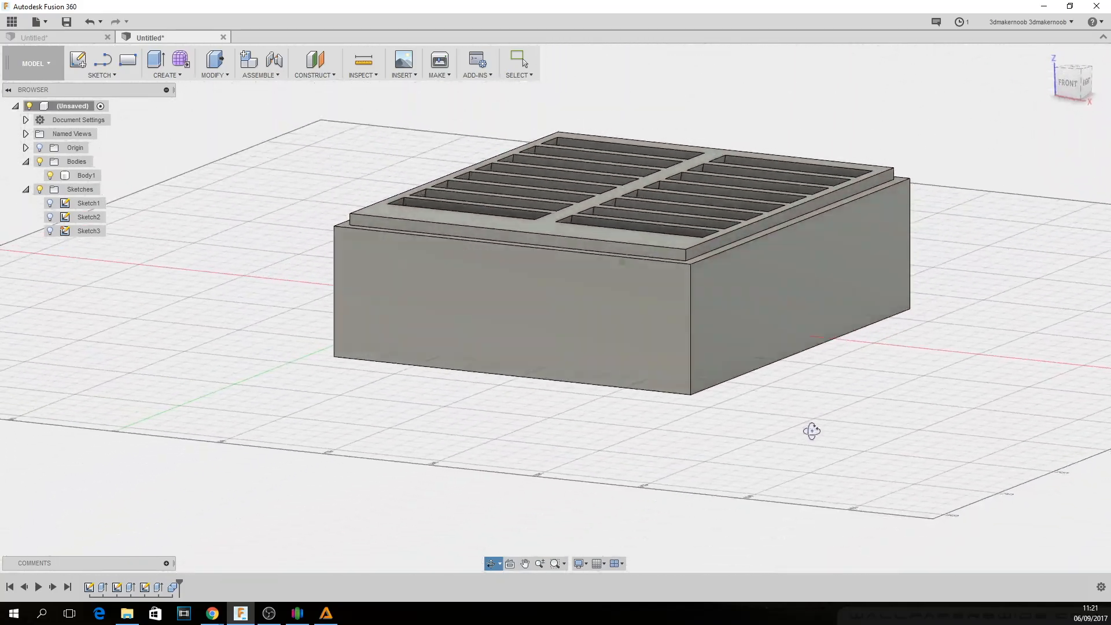
left_click_drag(811, 431, 824, 438)
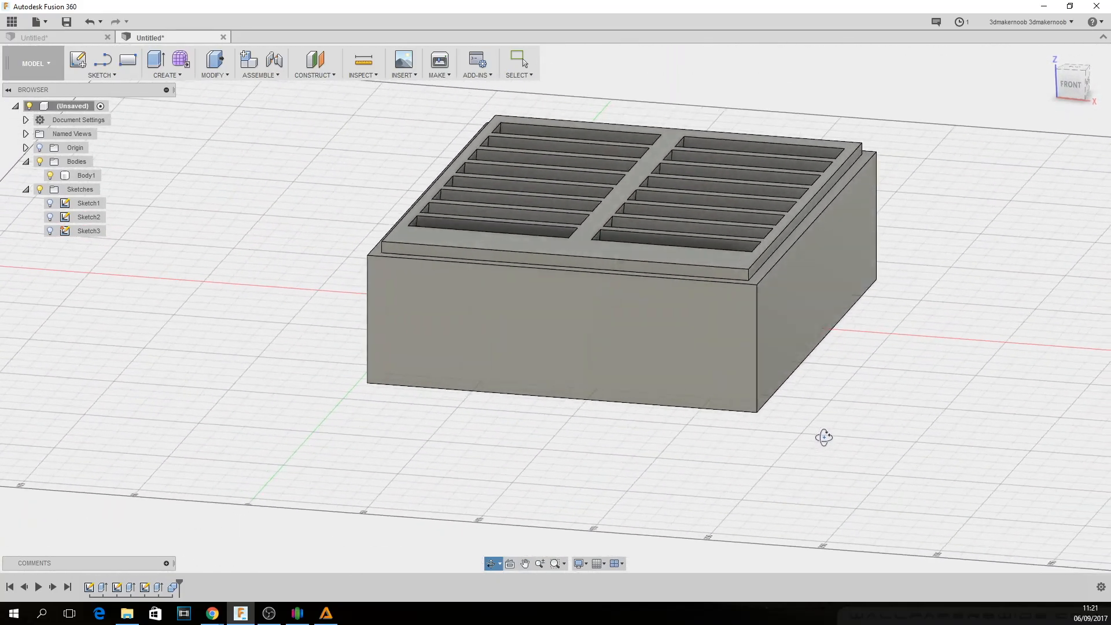
left_click_drag(823, 436, 696, 432)
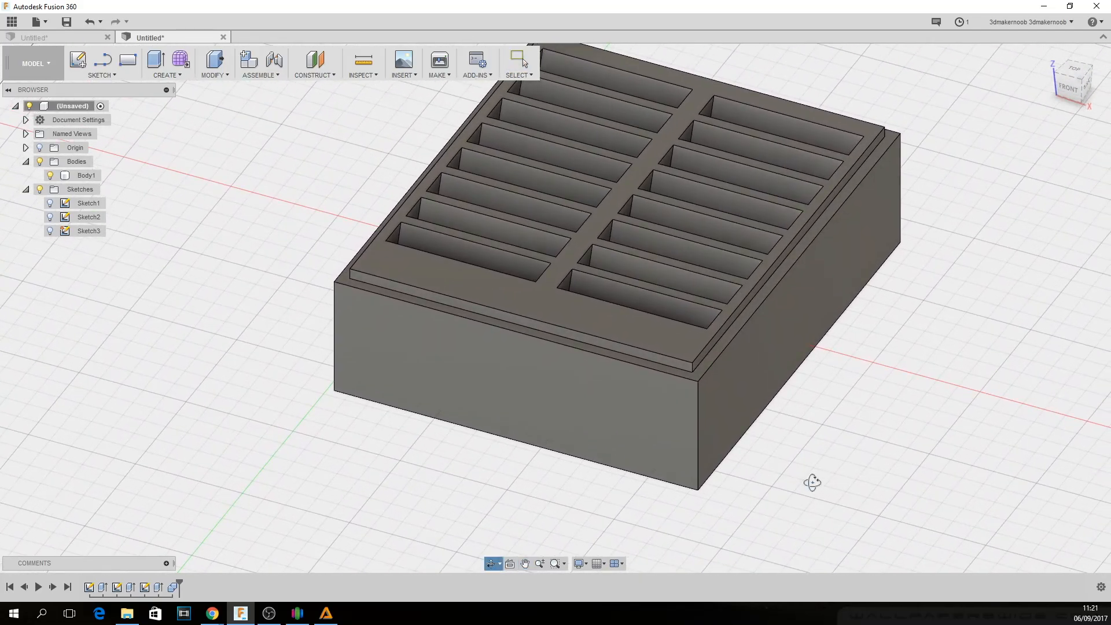
Attach the Smash Up logo PNG as a canvas on the front face, scaled to about 1.977
left_click(402, 62)
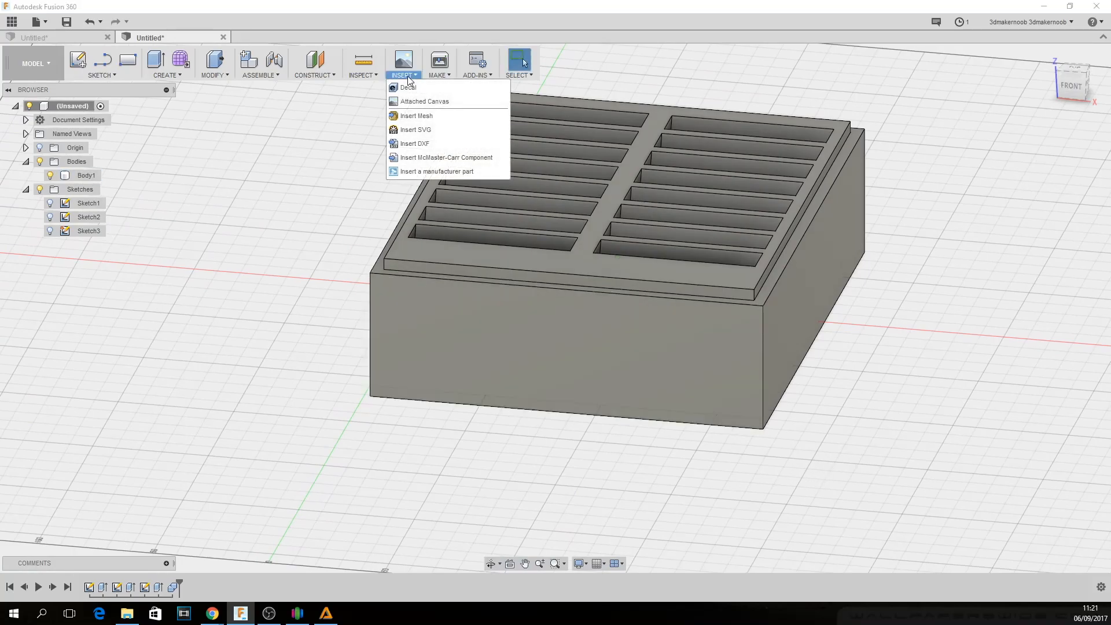
left_click(424, 101)
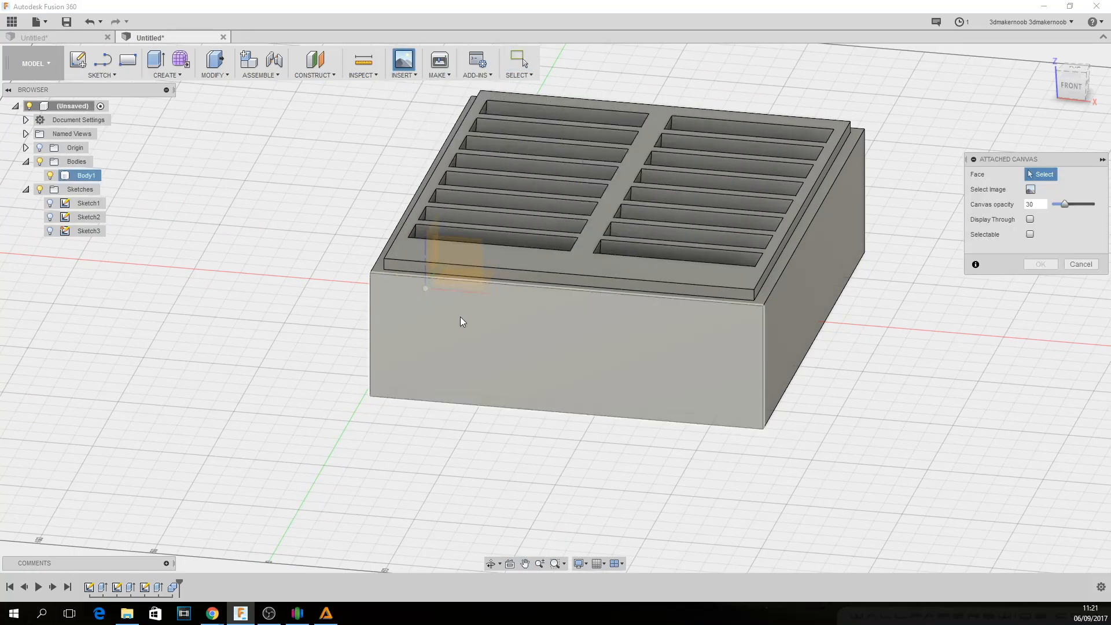
left_click(461, 320)
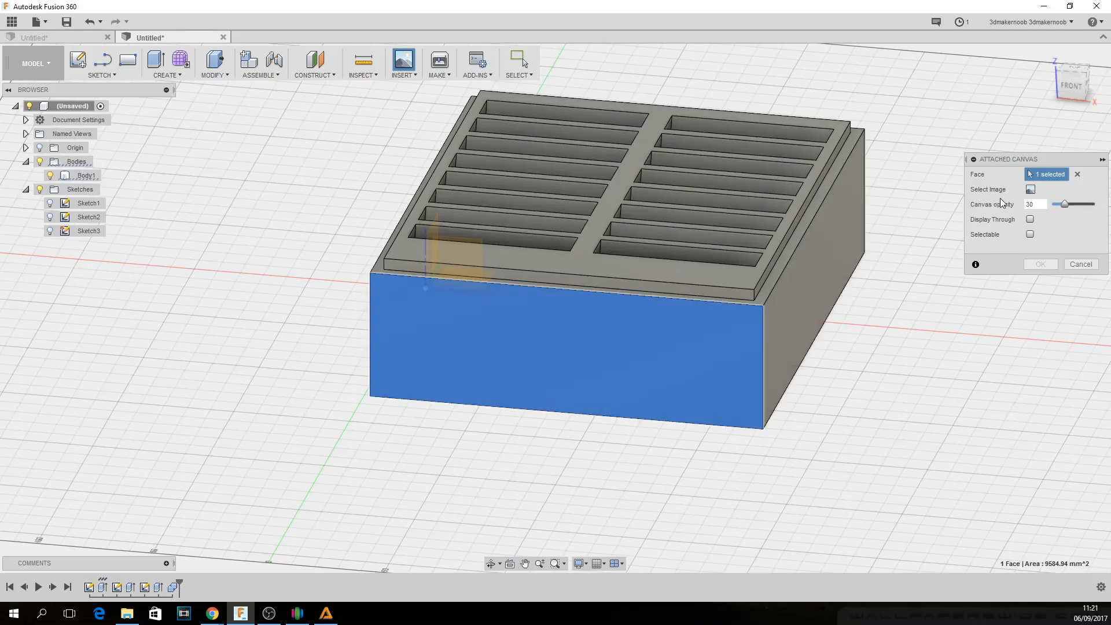
left_click(1031, 188)
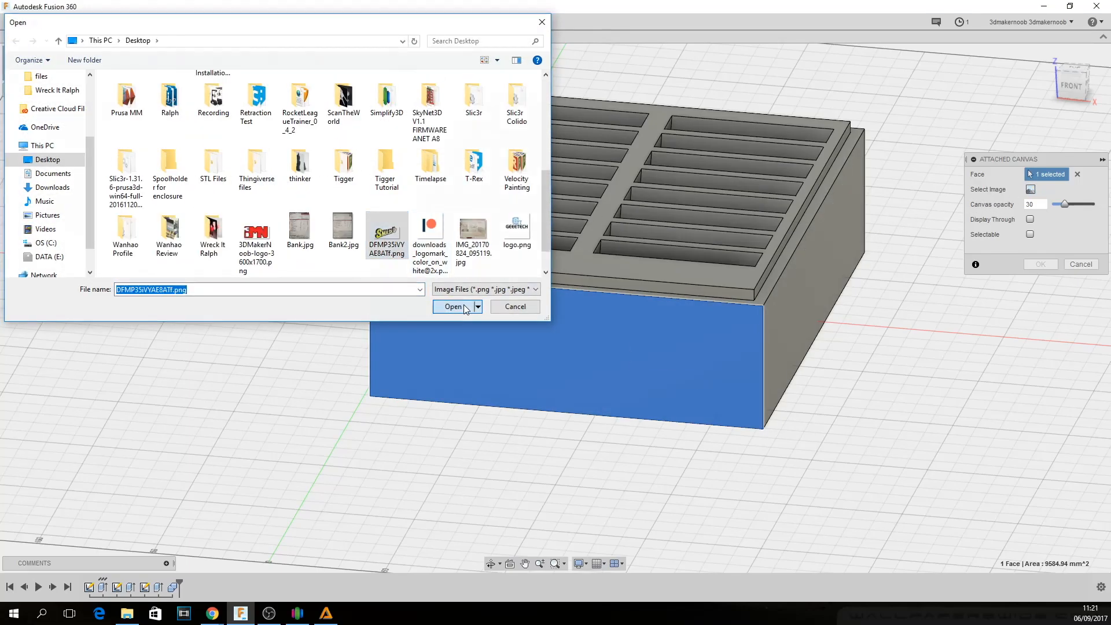
left_click(453, 306)
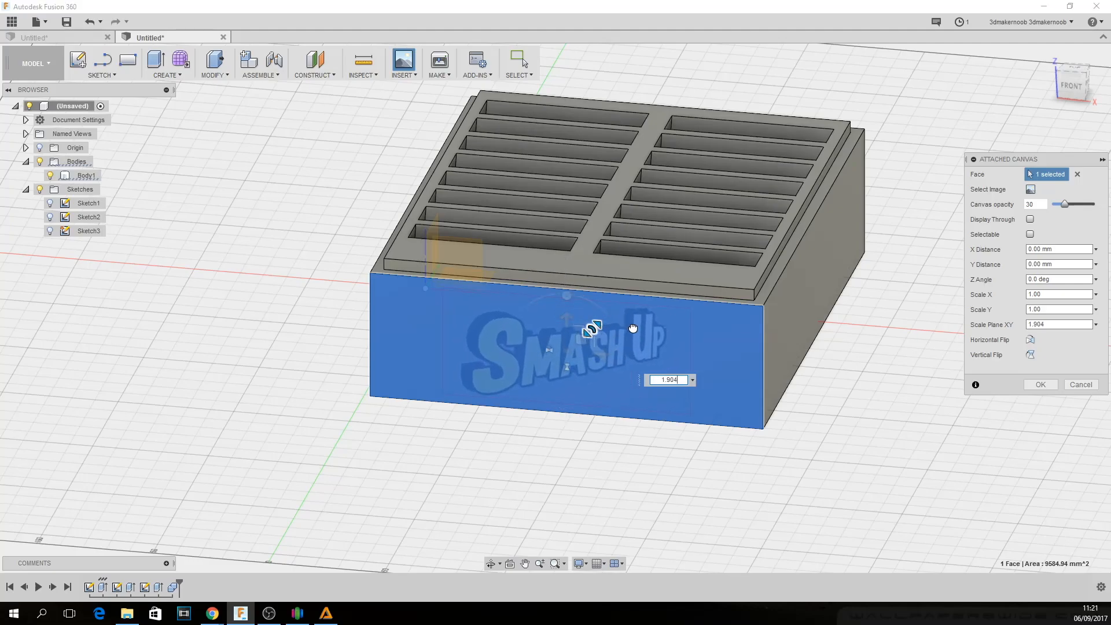
left_click_drag(591, 327, 645, 328)
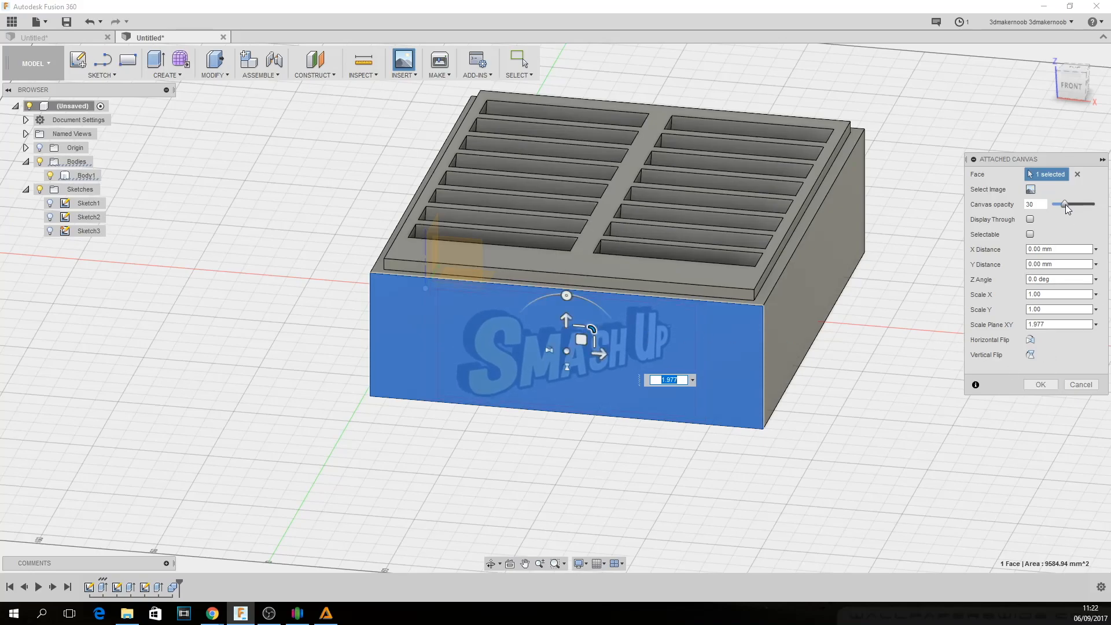
left_click(1039, 384)
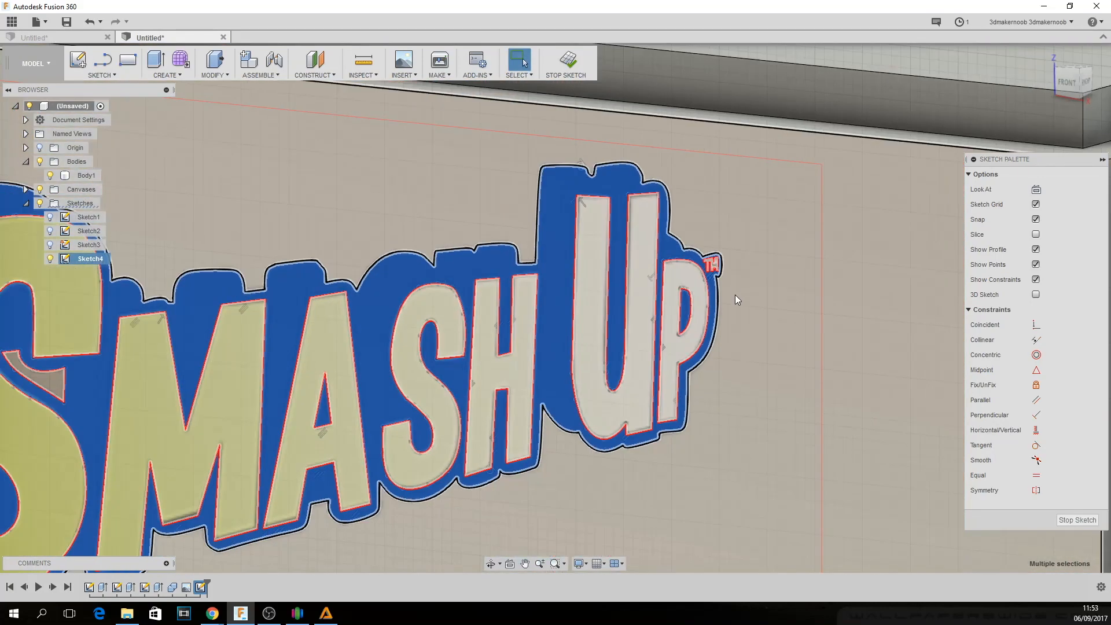
Start an Extrude on the three traced Sketch4 logo profiles, depth still zero
left_click(167, 74)
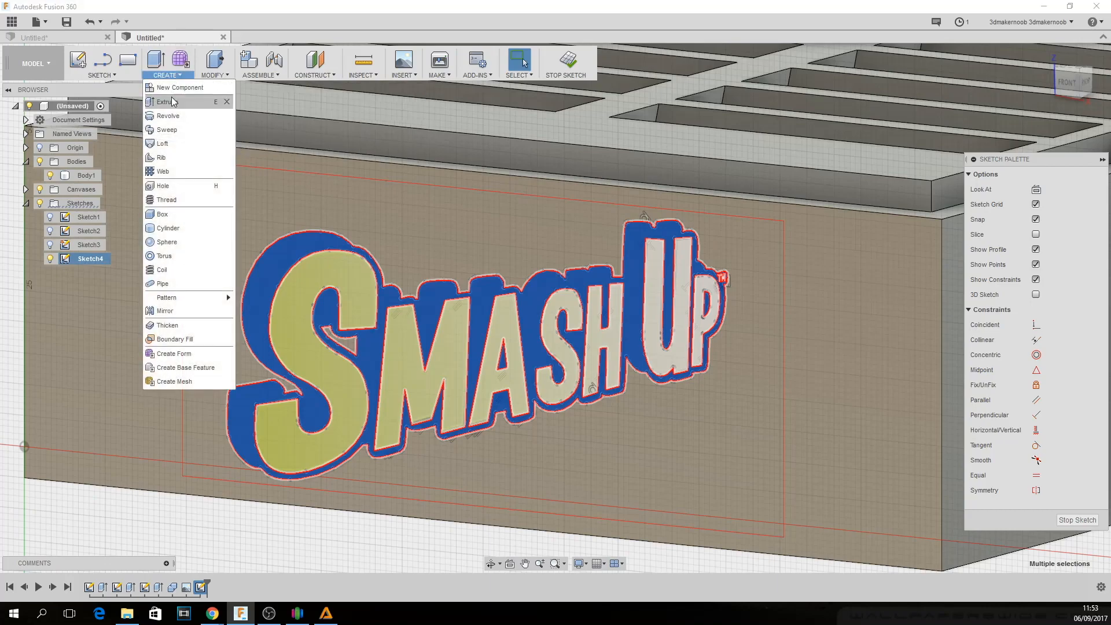
left_click(165, 102)
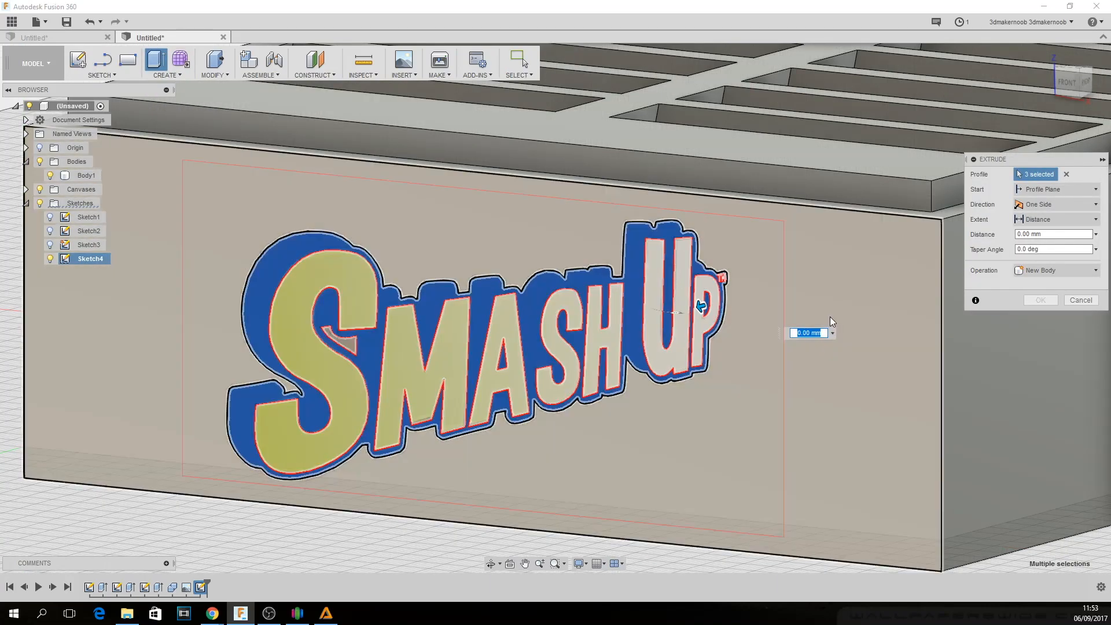